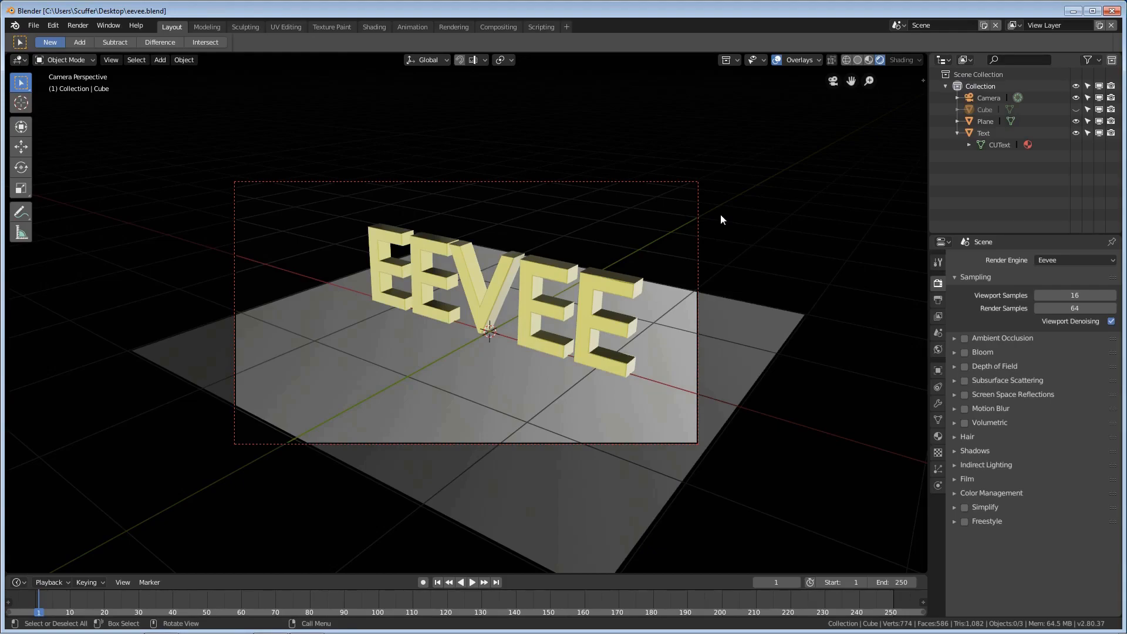
{"action": "mouse_move", "coordinate": [414, 304]}
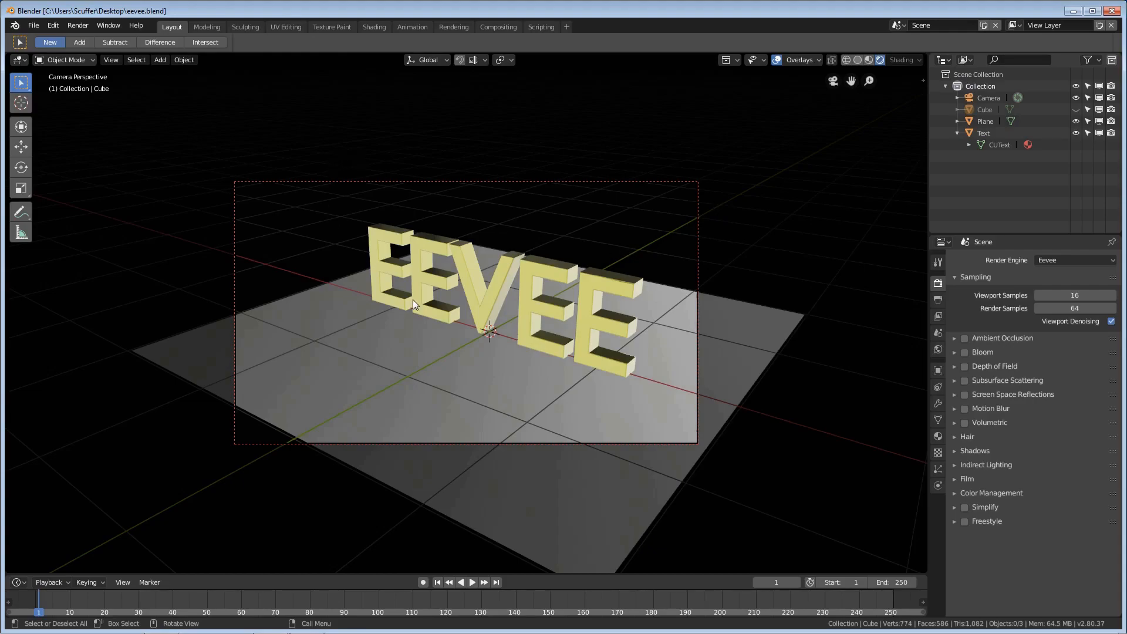
{"action": "mouse_move", "coordinate": [691, 375]}
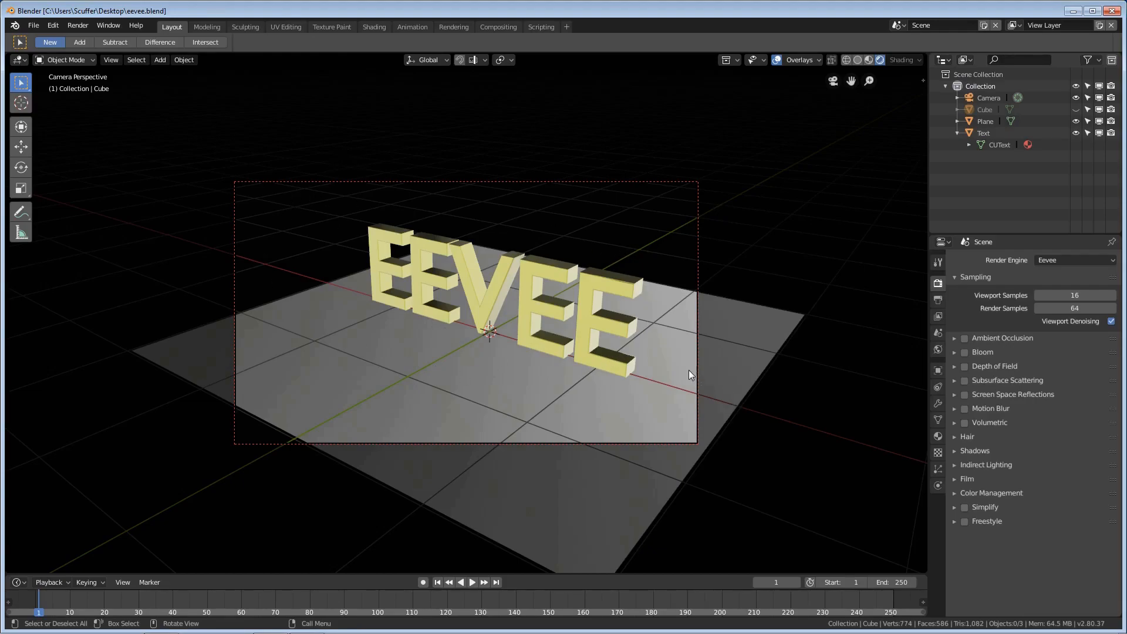
{"action": "mouse_move", "coordinate": [230, 246]}
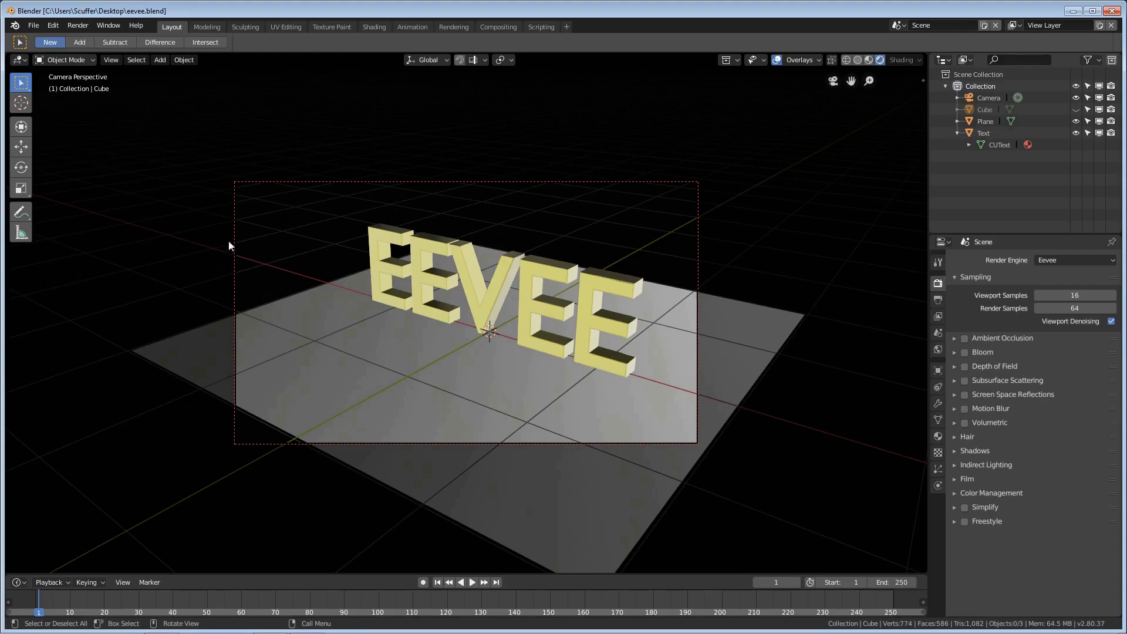
{"action": "mouse_move", "coordinate": [722, 219]}
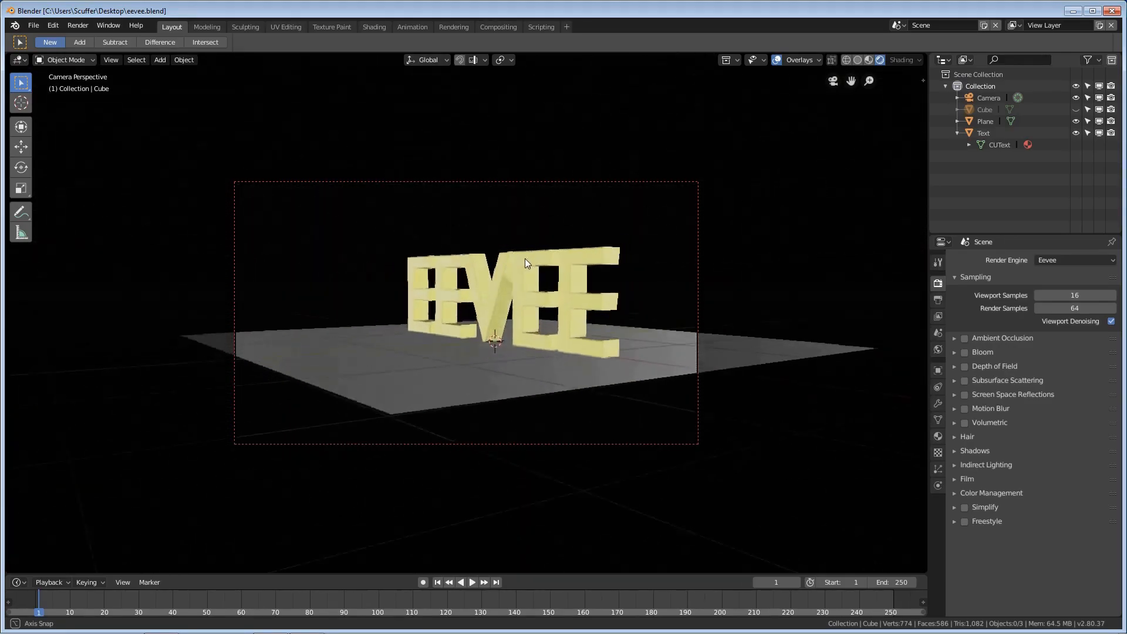
Set the render engine to Cycles and let the path-traced preview of the gold letters finish.
{"action": "left_click_drag", "start_coordinate": [525, 262], "coordinate": [582, 300]}
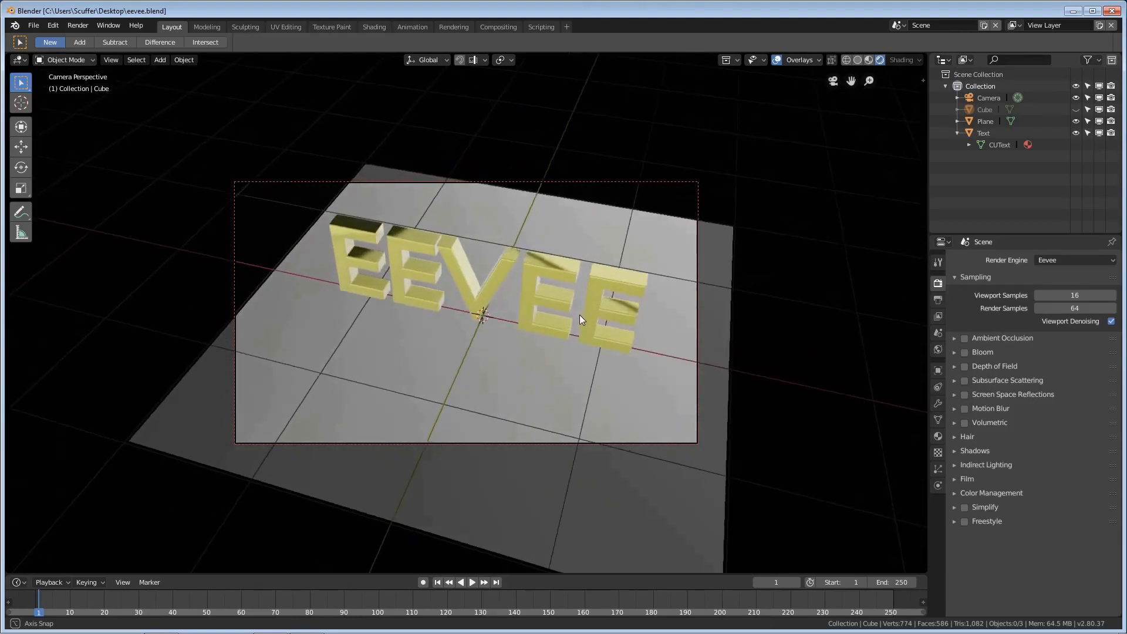
{"action": "left_click_drag", "start_coordinate": [576, 319], "coordinate": [524, 284]}
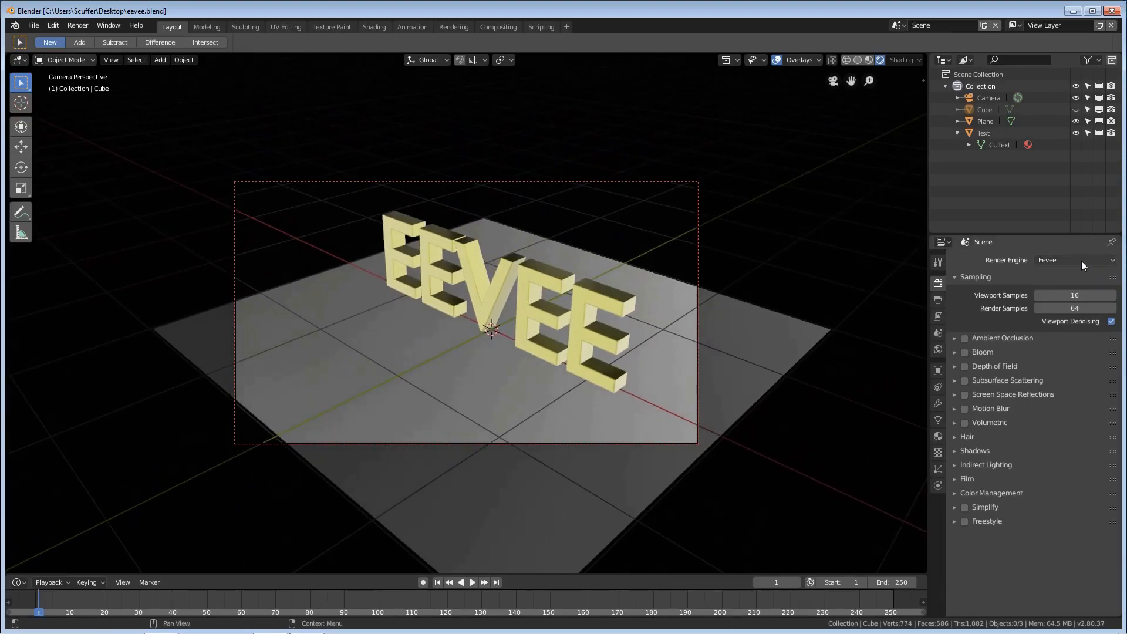
{"action": "left_click", "coordinate": [1074, 259]}
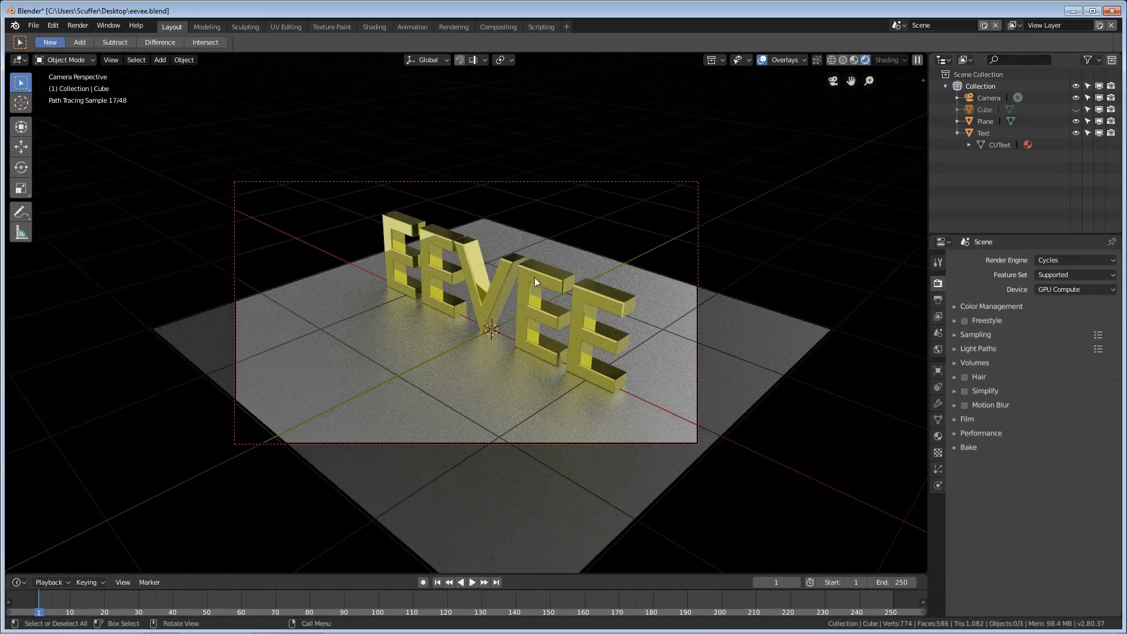
{"action": "mouse_move", "coordinate": [512, 310]}
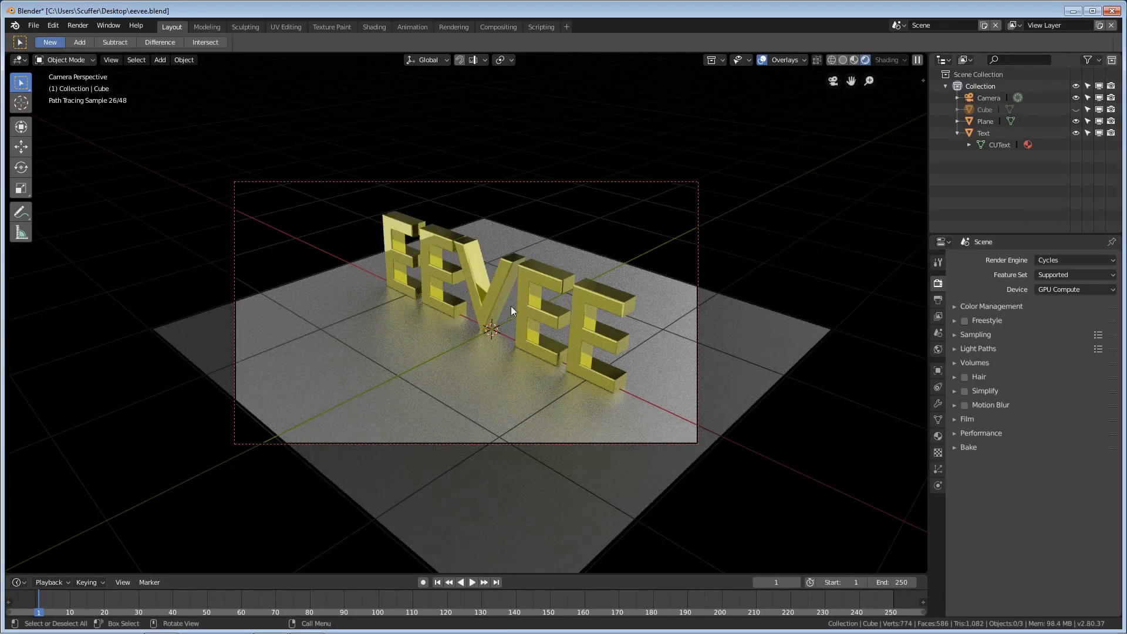
{"action": "mouse_move", "coordinate": [543, 421]}
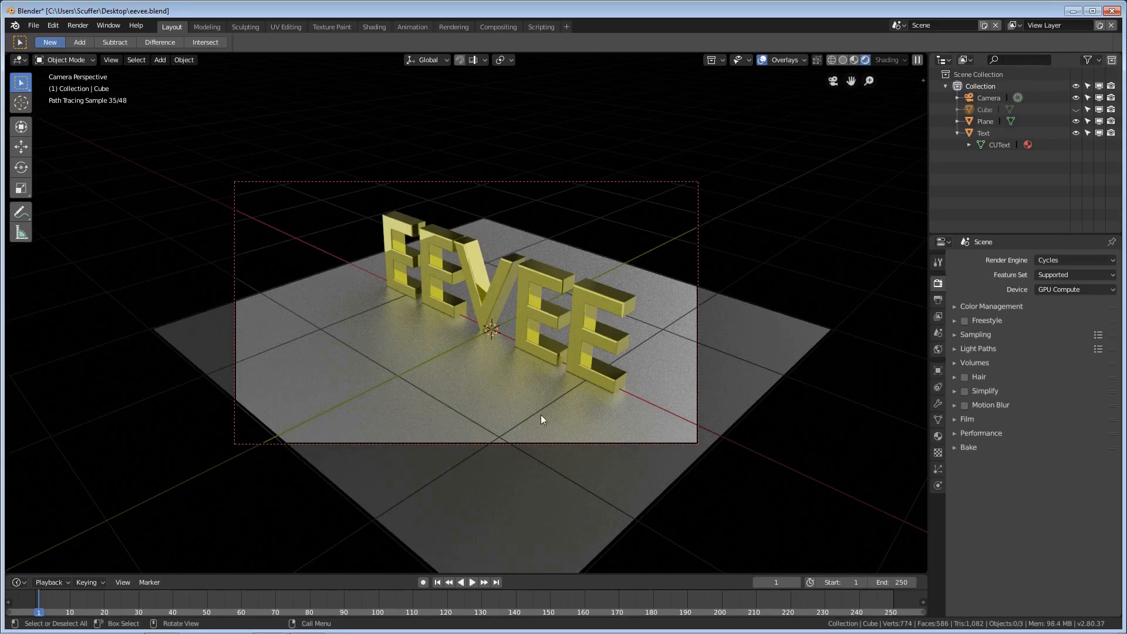
{"action": "mouse_move", "coordinate": [439, 347]}
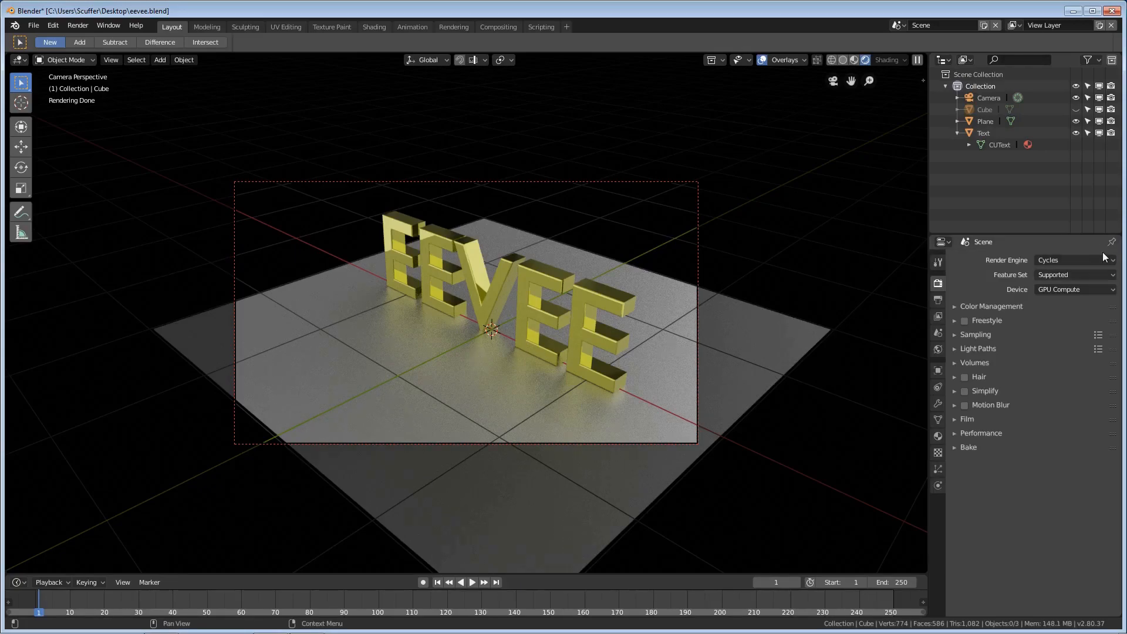
{"action": "left_click", "coordinate": [1073, 259]}
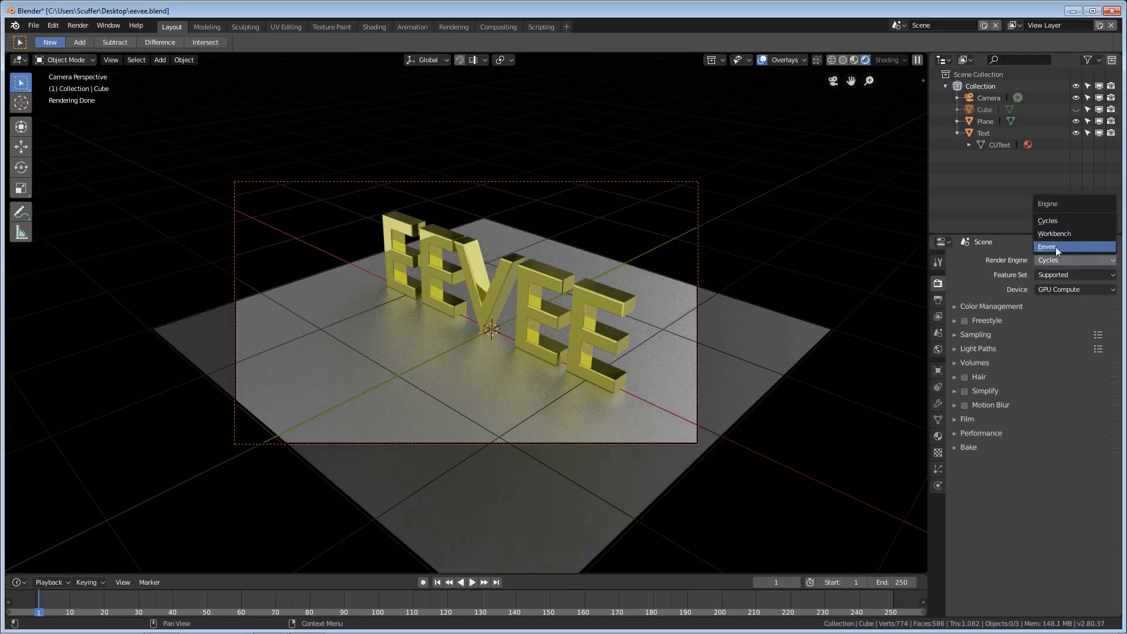
Return the render engine to Eevee and raise Viewport Samples from 16 to 64.
{"action": "left_click", "coordinate": [1047, 247]}
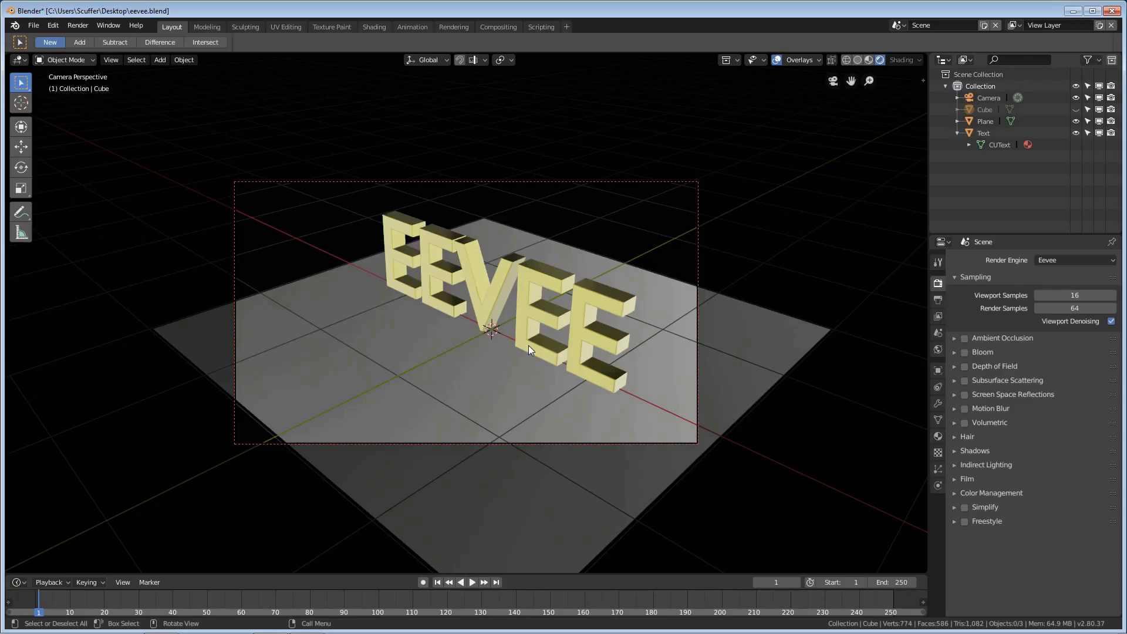
{"action": "mouse_move", "coordinate": [797, 367]}
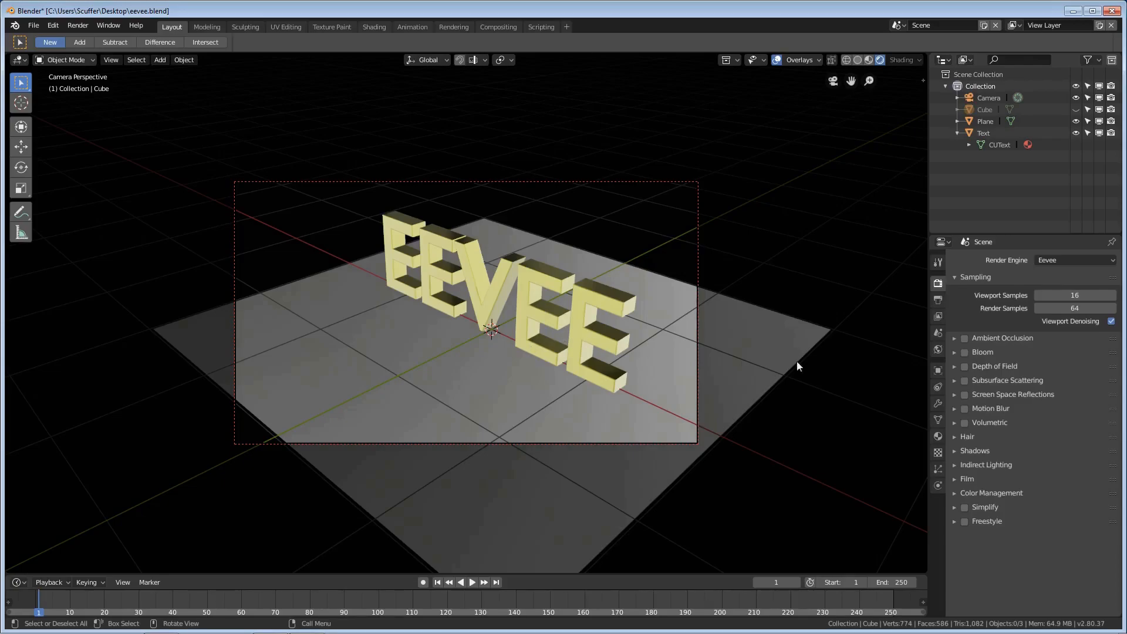
{"action": "mouse_move", "coordinate": [1076, 295]}
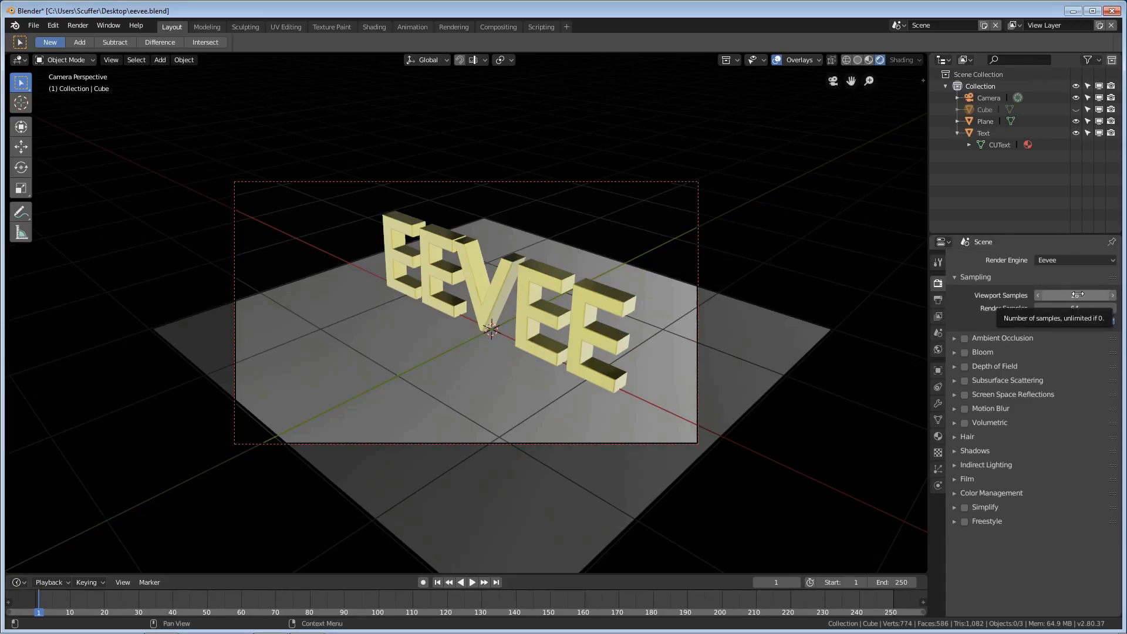
{"action": "left_click", "coordinate": [1076, 294]}
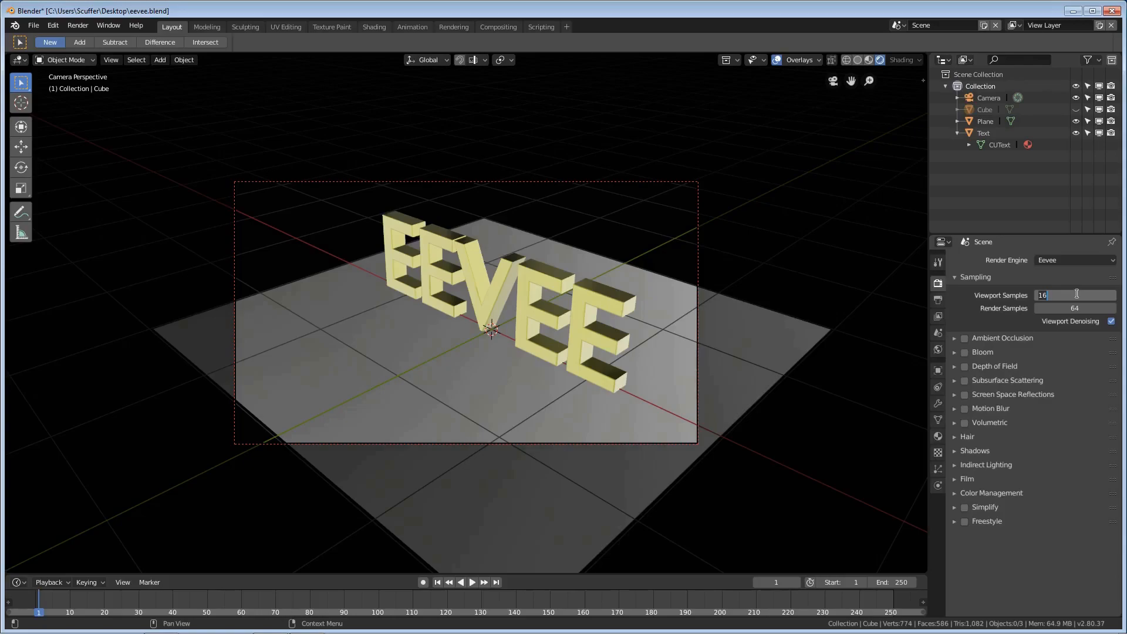
{"action": "type", "text": "64"}
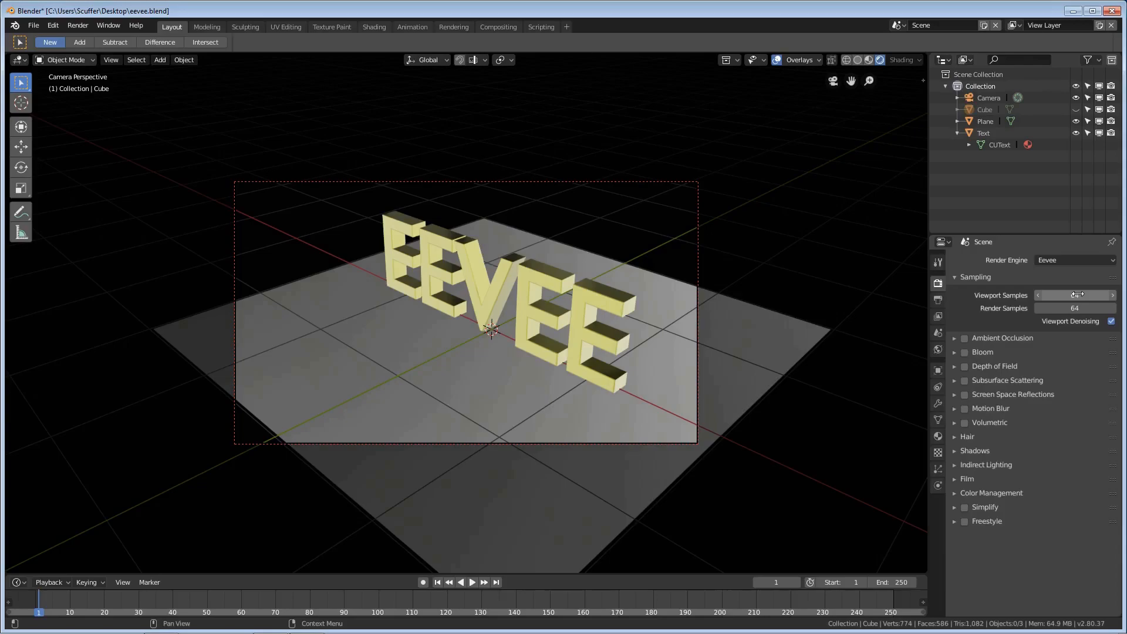
{"action": "left_click", "coordinate": [1075, 296]}
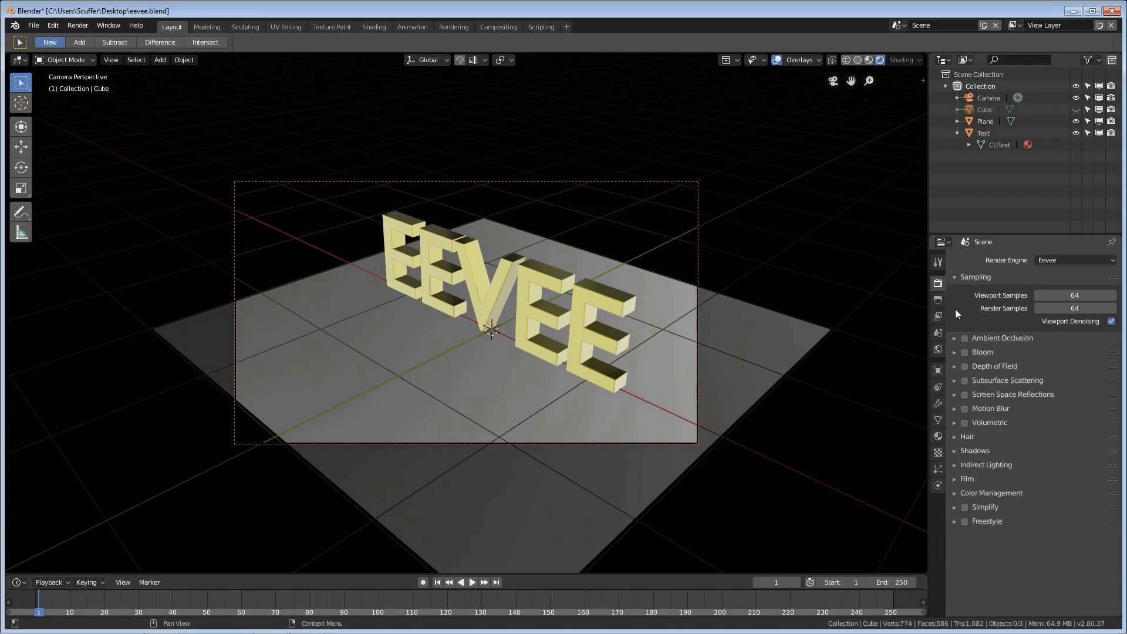
{"action": "mouse_move", "coordinate": [934, 331]}
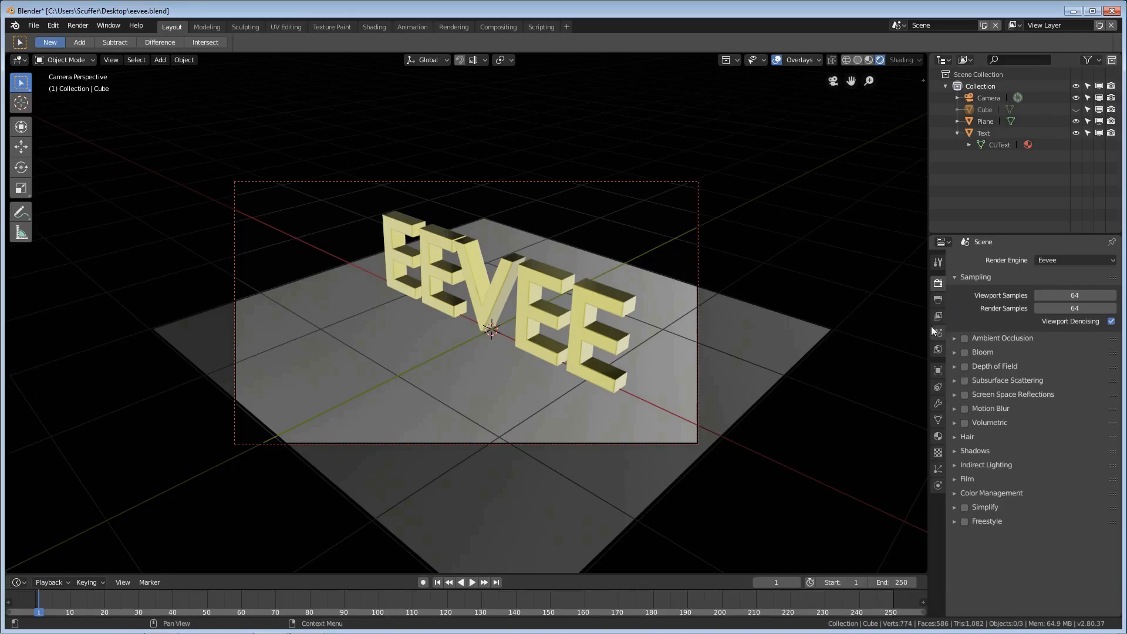
{"action": "mouse_move", "coordinate": [463, 298]}
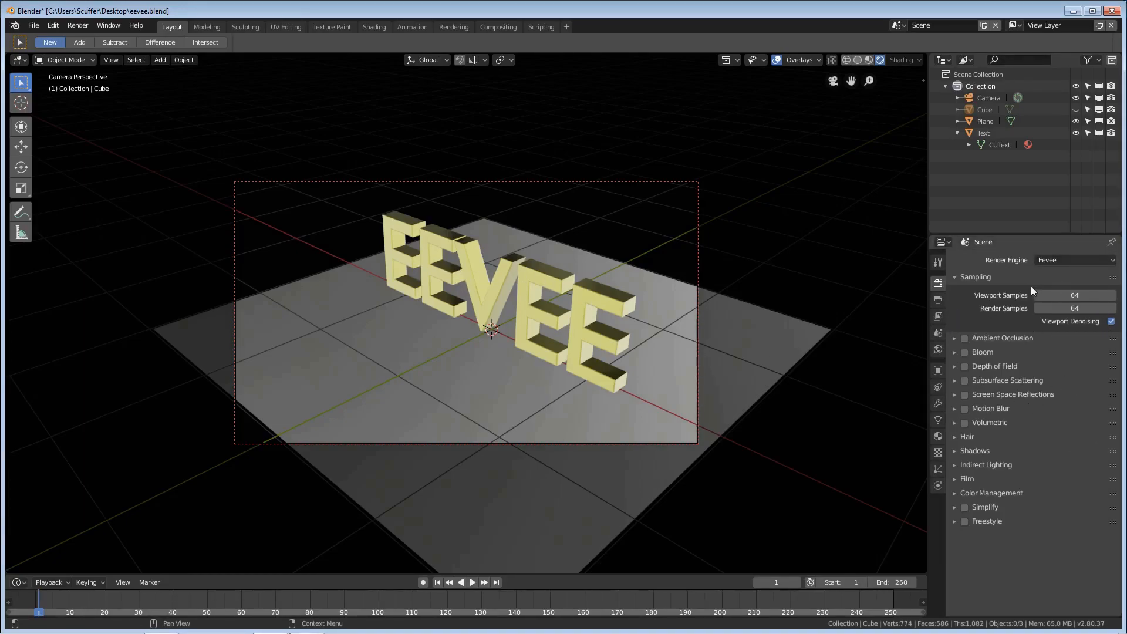
Enable Screen Space Reflections with Half Res Trace off so the letters reflect in the plane.
{"action": "left_click", "coordinate": [955, 394]}
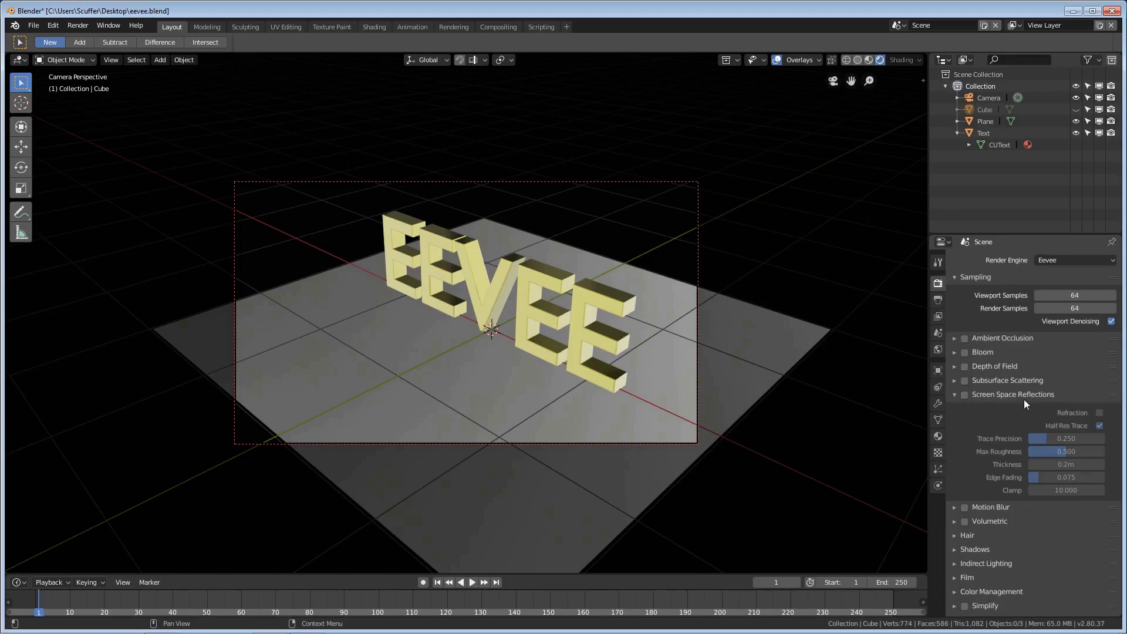
{"action": "left_click", "coordinate": [965, 395]}
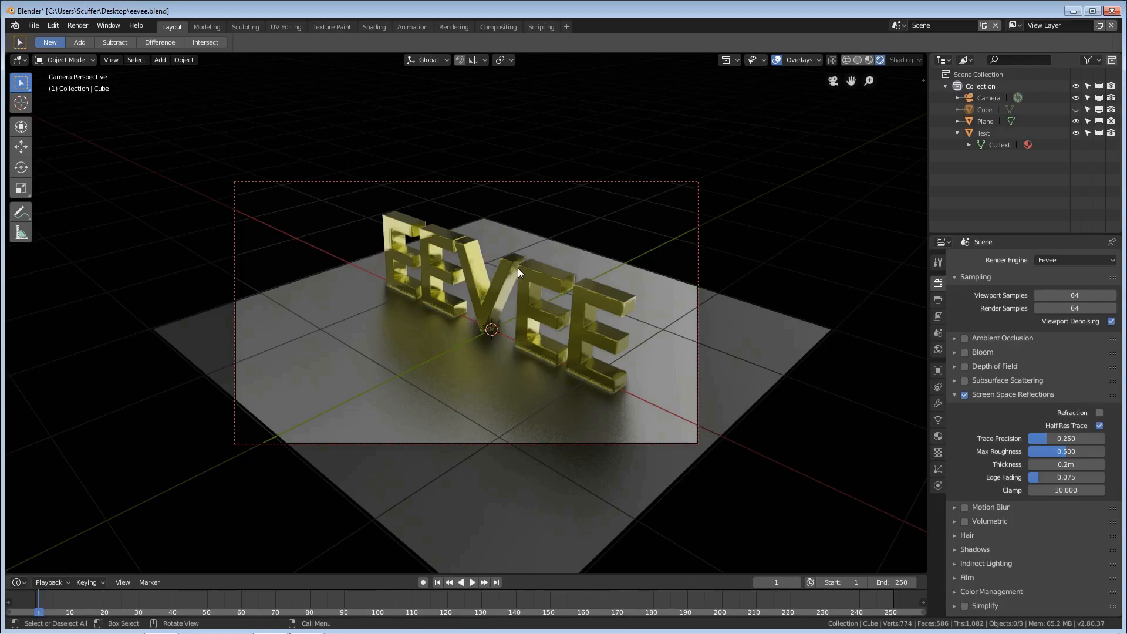
{"action": "mouse_move", "coordinate": [524, 297]}
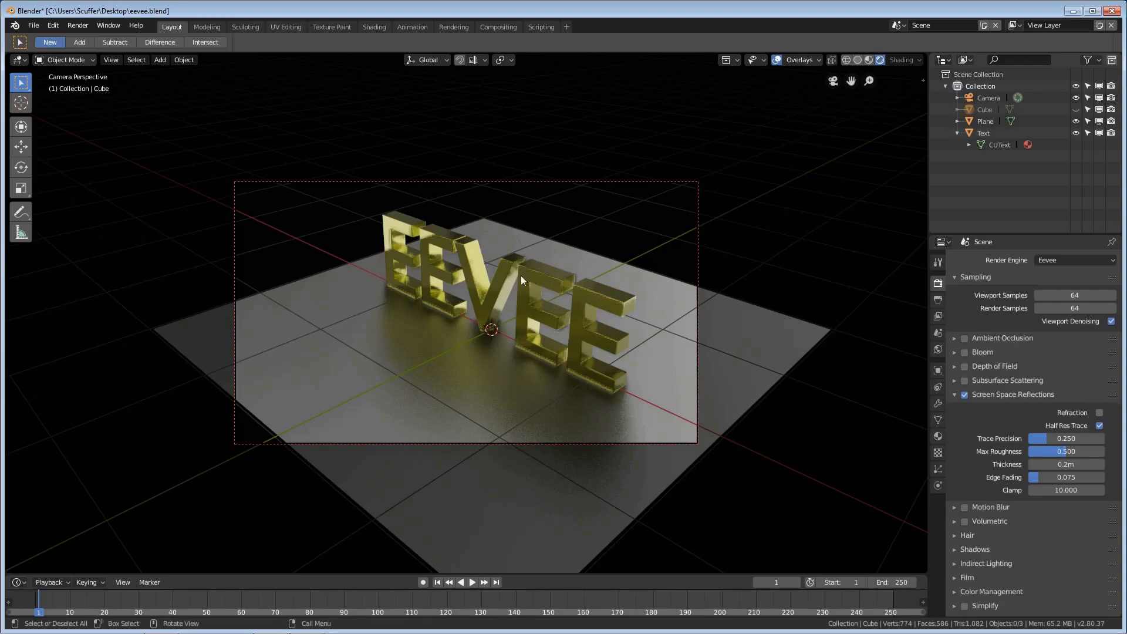
{"action": "mouse_move", "coordinate": [618, 322]}
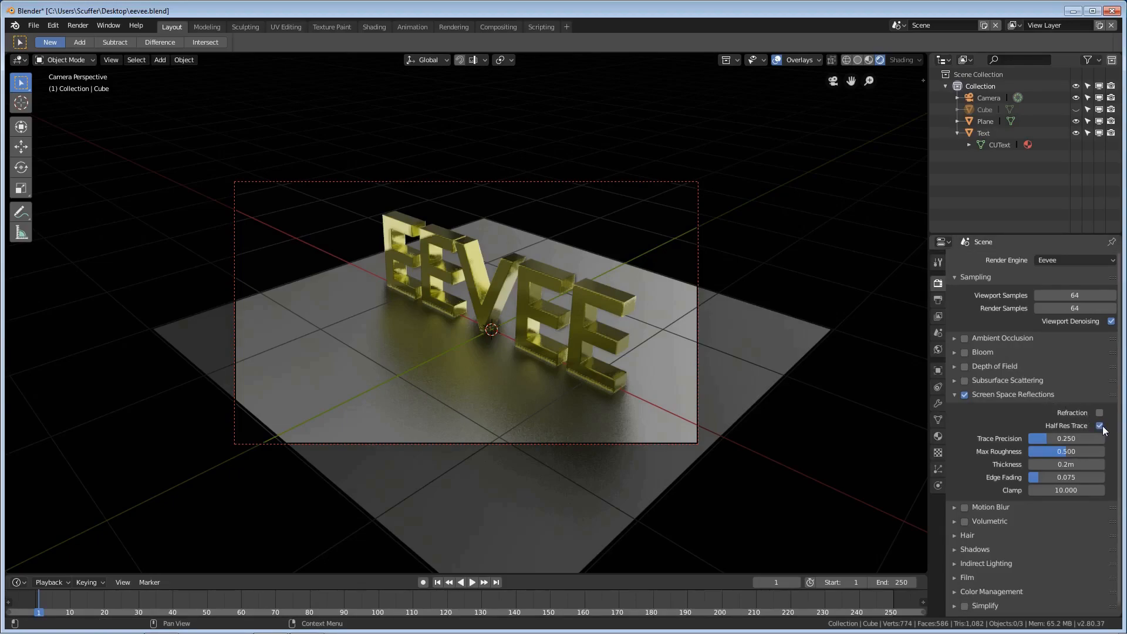
{"action": "left_click", "coordinate": [1099, 426]}
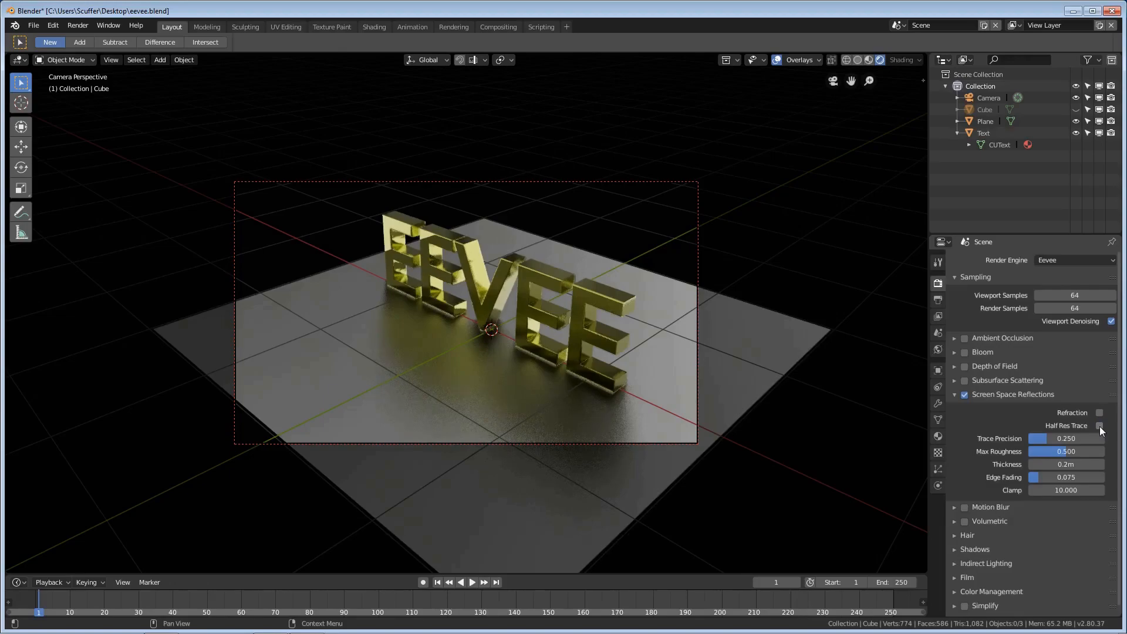
{"action": "mouse_move", "coordinate": [552, 291]}
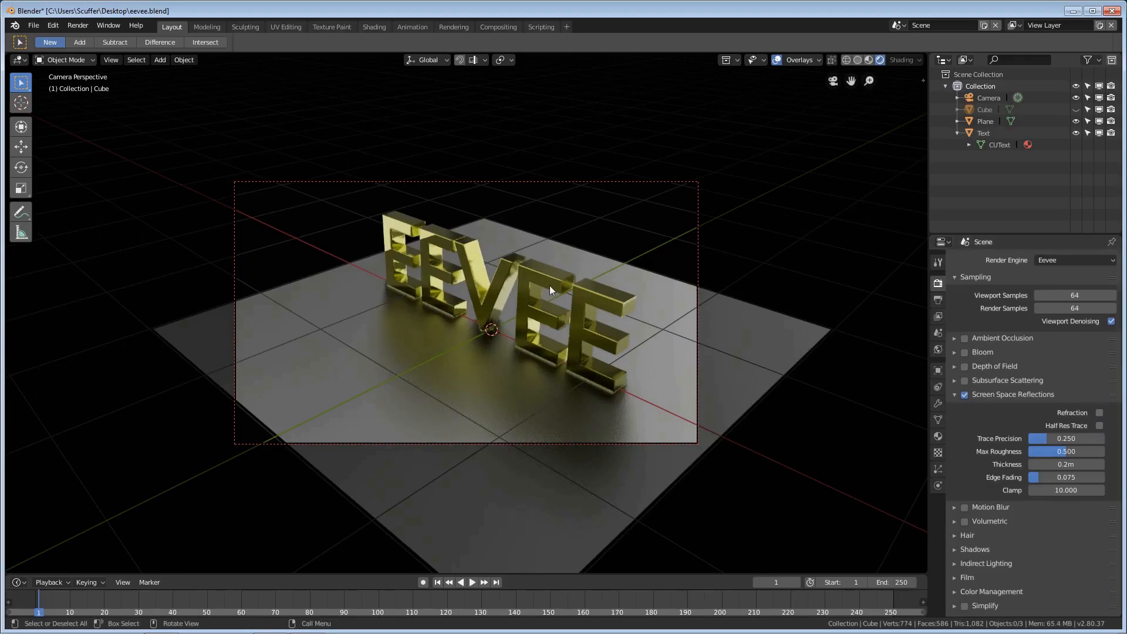
{"action": "left_click_drag", "start_coordinate": [550, 290], "coordinate": [607, 294]}
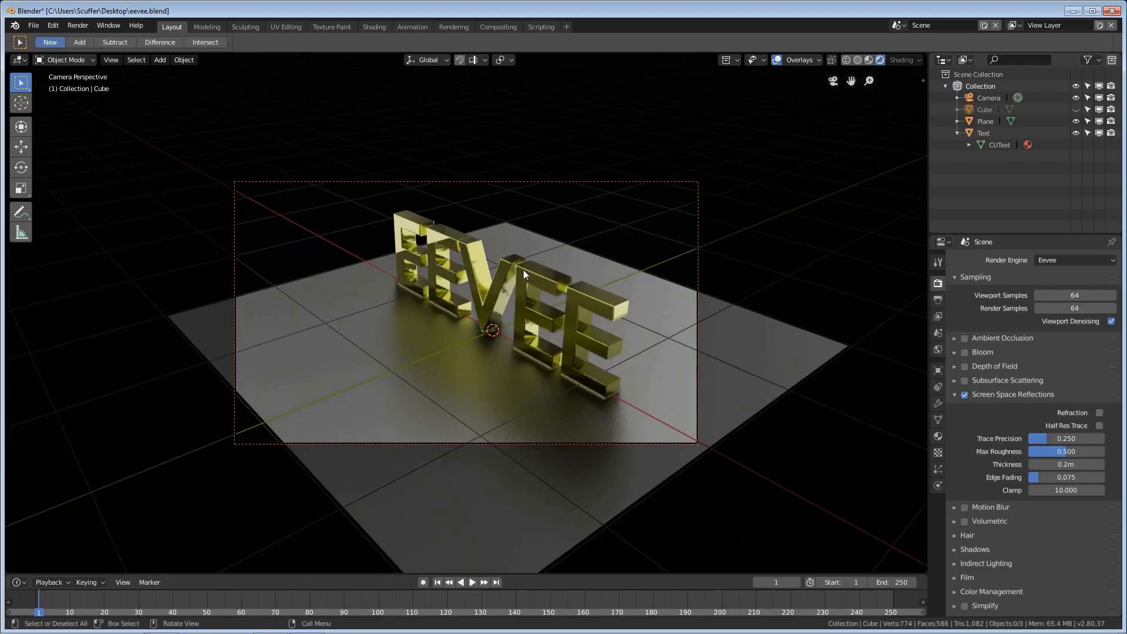
{"action": "mouse_move", "coordinate": [513, 272]}
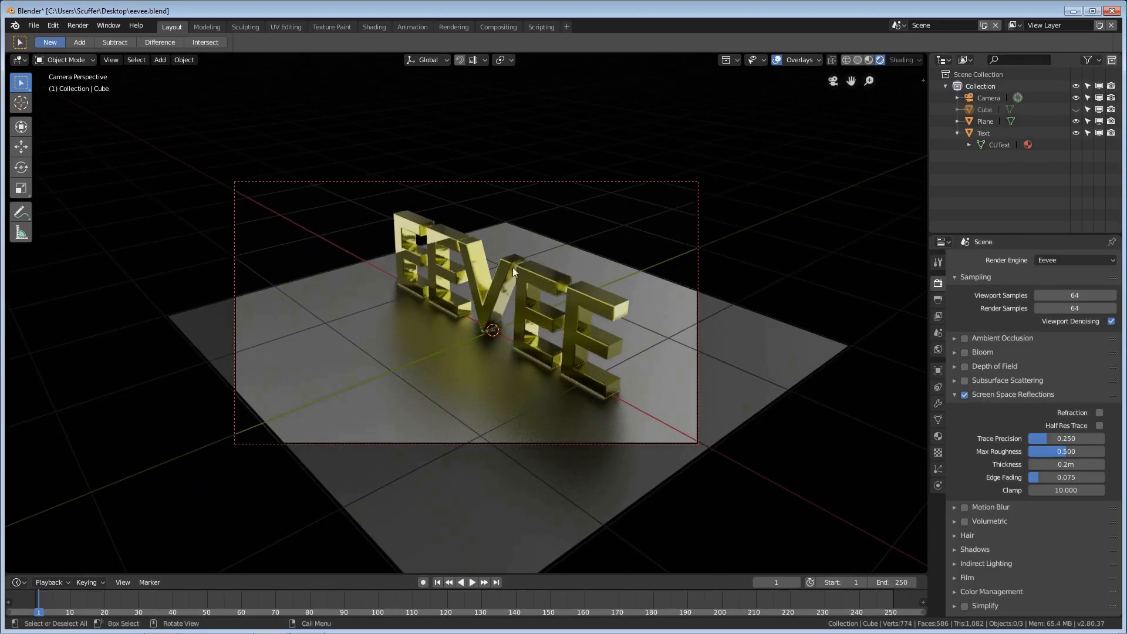
Enable screen-space Refraction and set reflection Max Roughness to about 0.43.
{"action": "left_click", "coordinate": [1099, 413]}
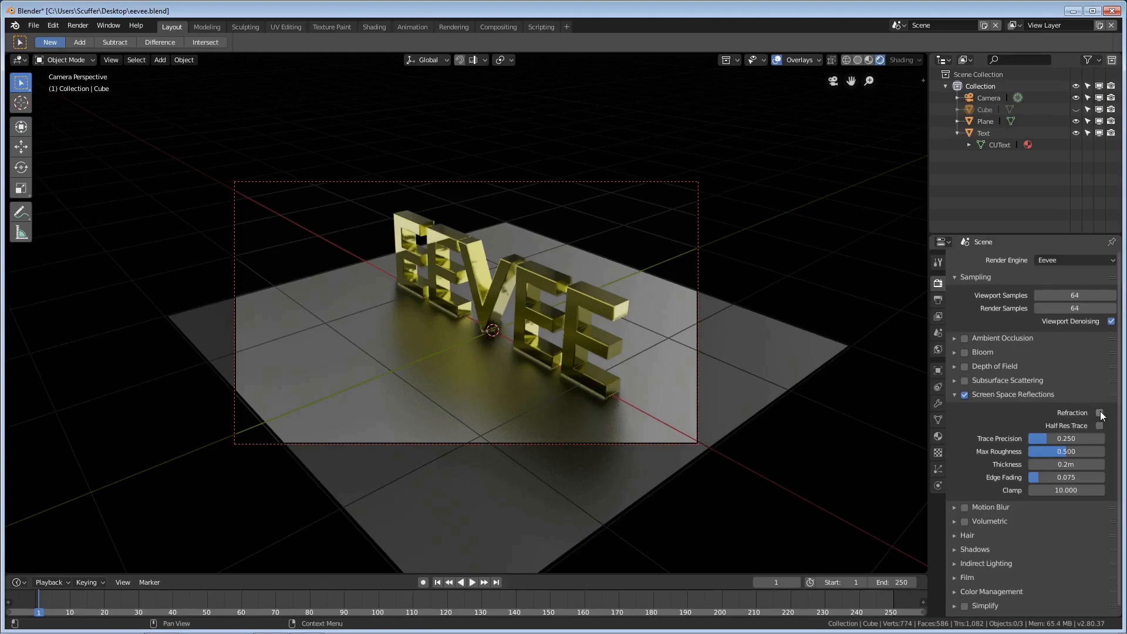
{"action": "left_click", "coordinate": [1099, 413]}
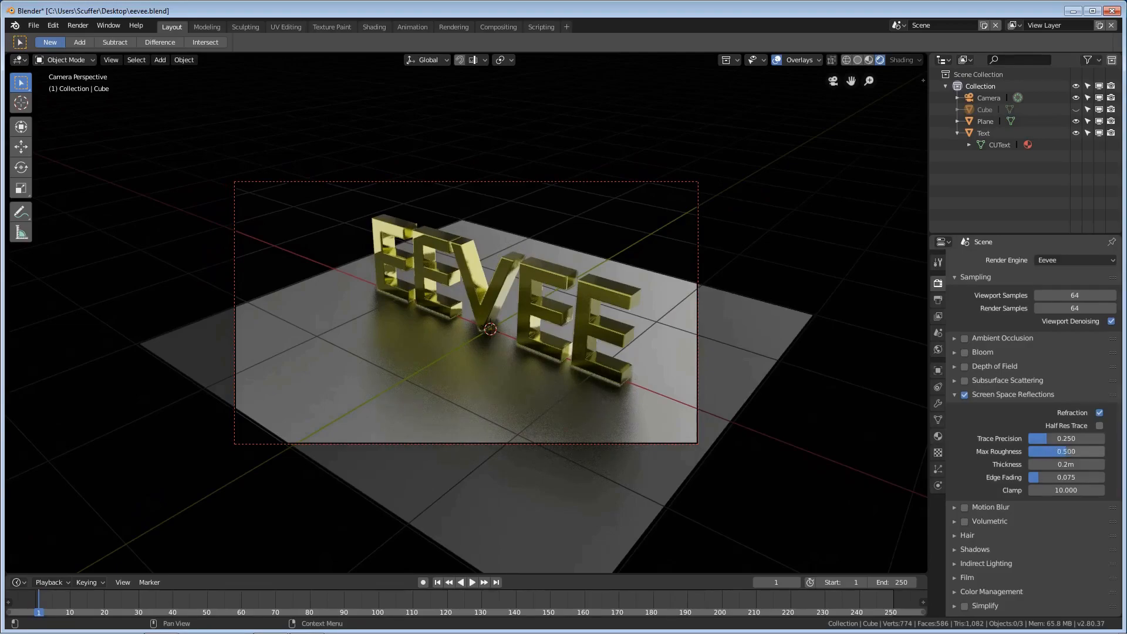
{"action": "left_click_drag", "start_coordinate": [1071, 451], "coordinate": [1057, 451]}
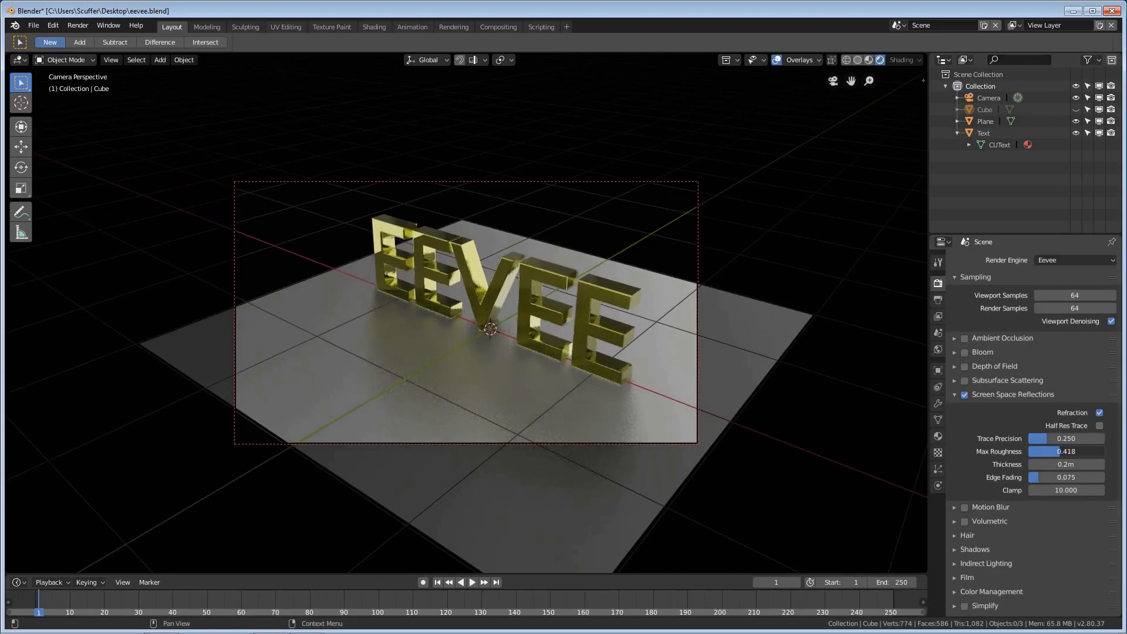
{"action": "left_click_drag", "start_coordinate": [1049, 451], "coordinate": [1071, 451]}
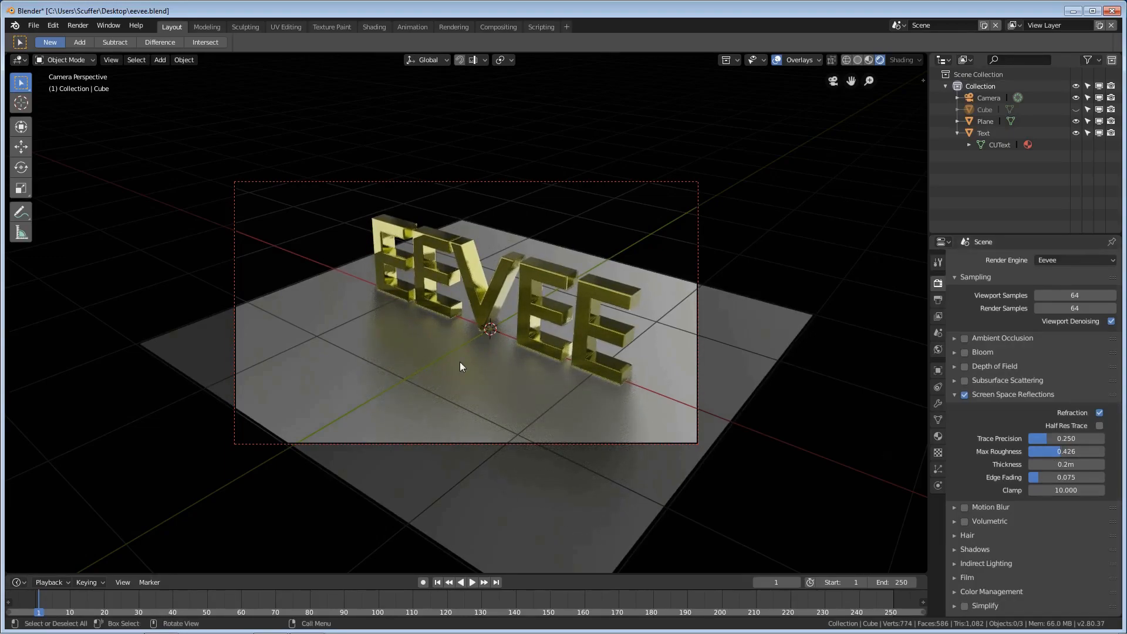
{"action": "mouse_move", "coordinate": [316, 320]}
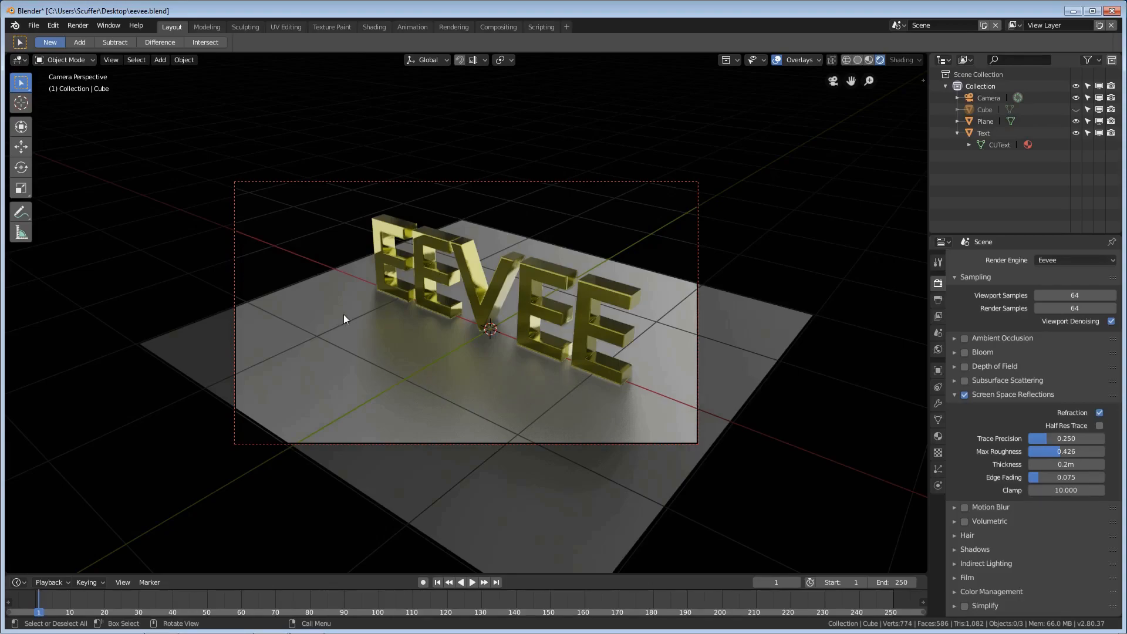
{"action": "mouse_move", "coordinate": [401, 354]}
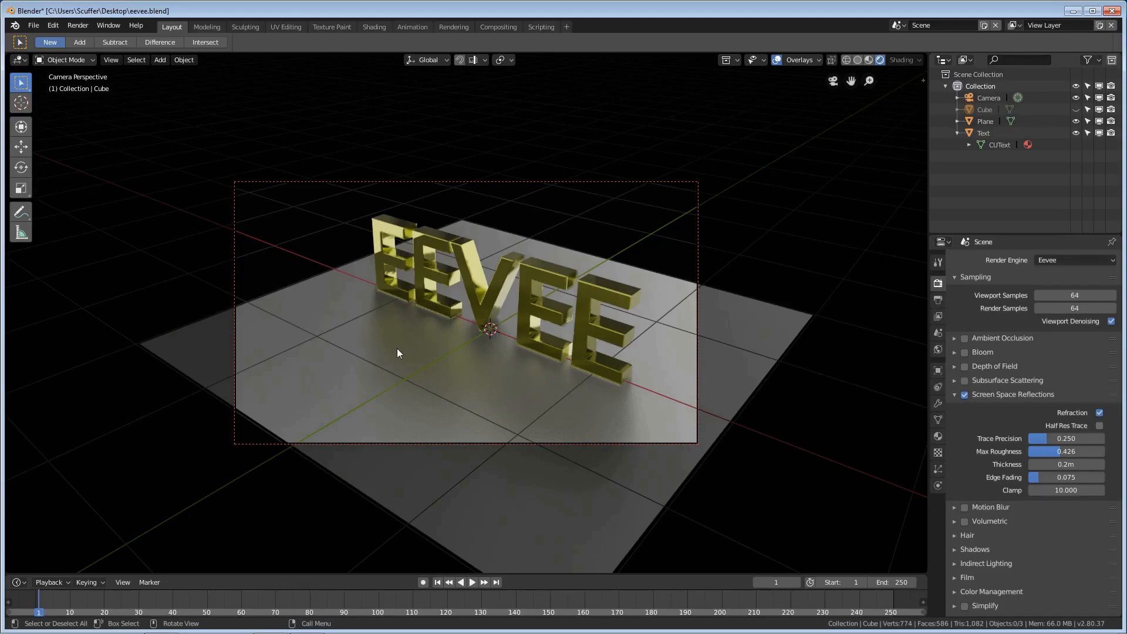
{"action": "mouse_move", "coordinate": [362, 296]}
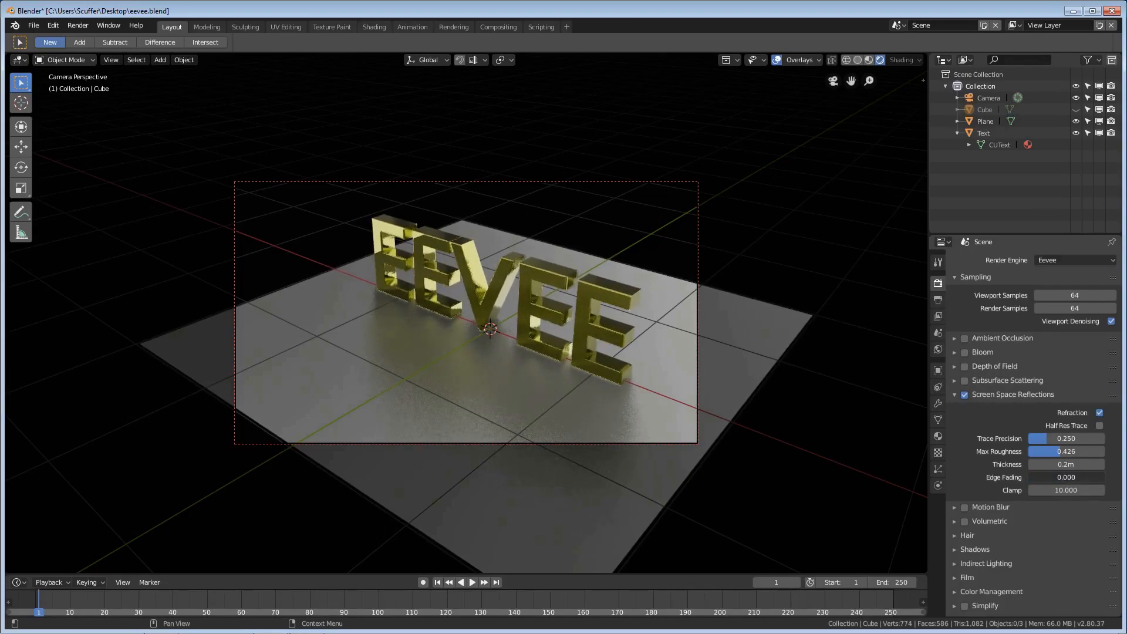
Raise the reflection Edge Fading from 0.075 to about 0.40.
{"action": "left_click_drag", "start_coordinate": [1049, 476], "coordinate": [1077, 477]}
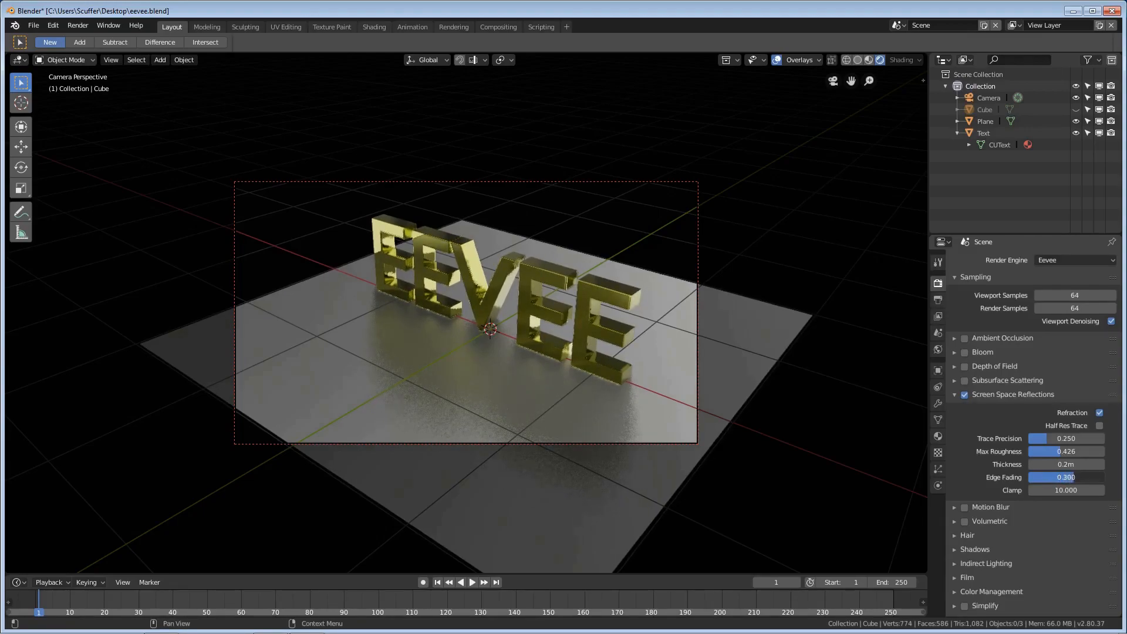
{"action": "left_click_drag", "start_coordinate": [1056, 476], "coordinate": [1092, 476]}
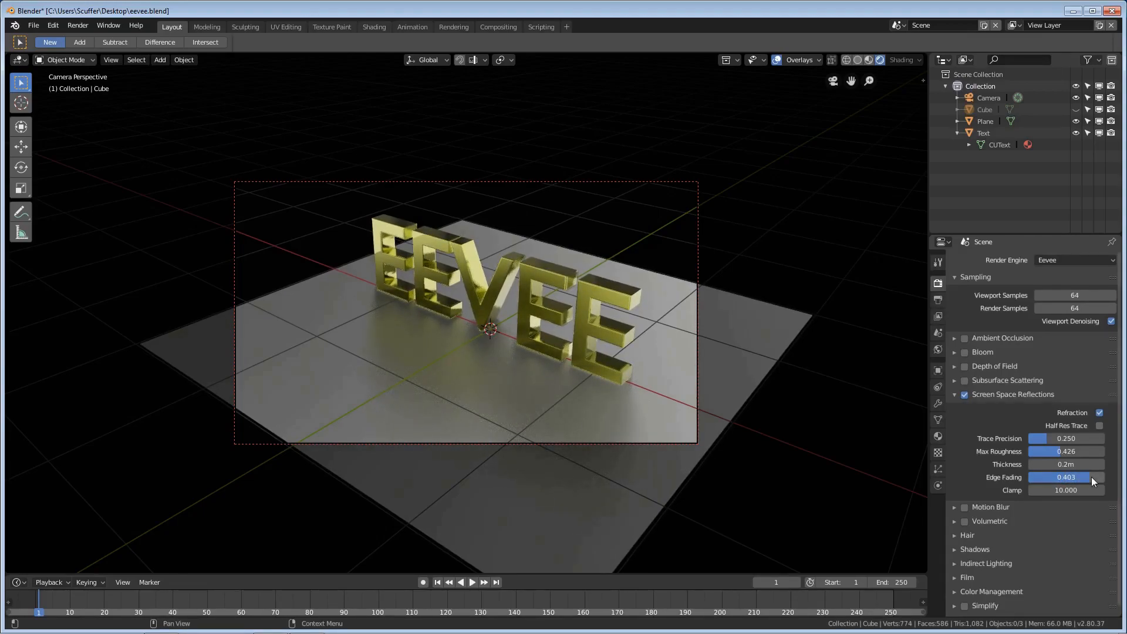
{"action": "mouse_move", "coordinate": [1091, 485]}
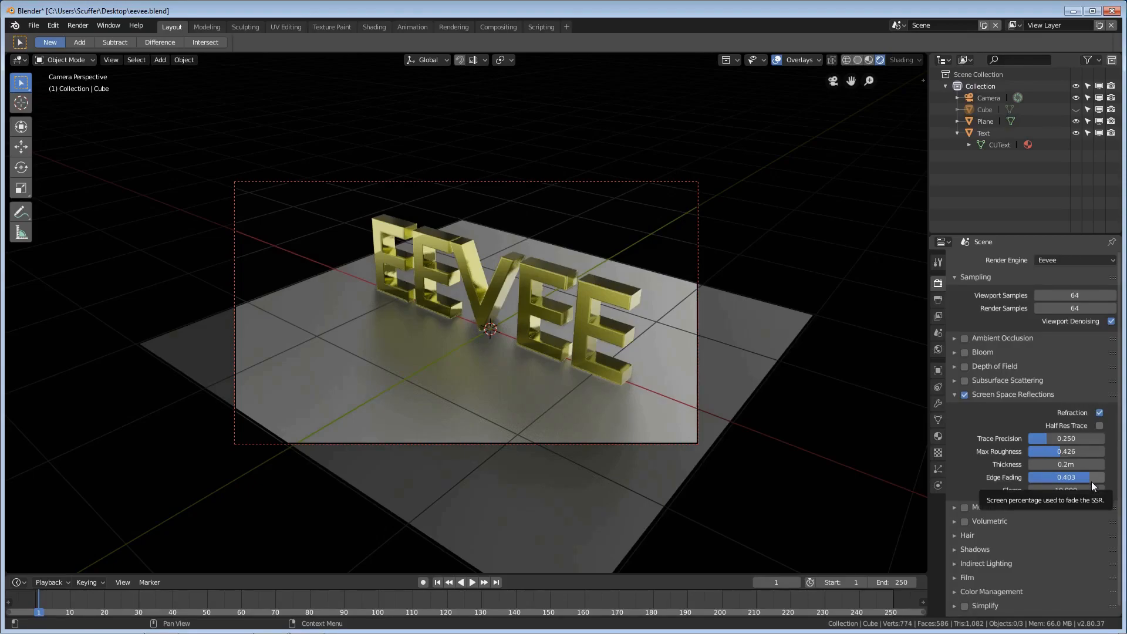
{"action": "mouse_move", "coordinate": [1068, 266]}
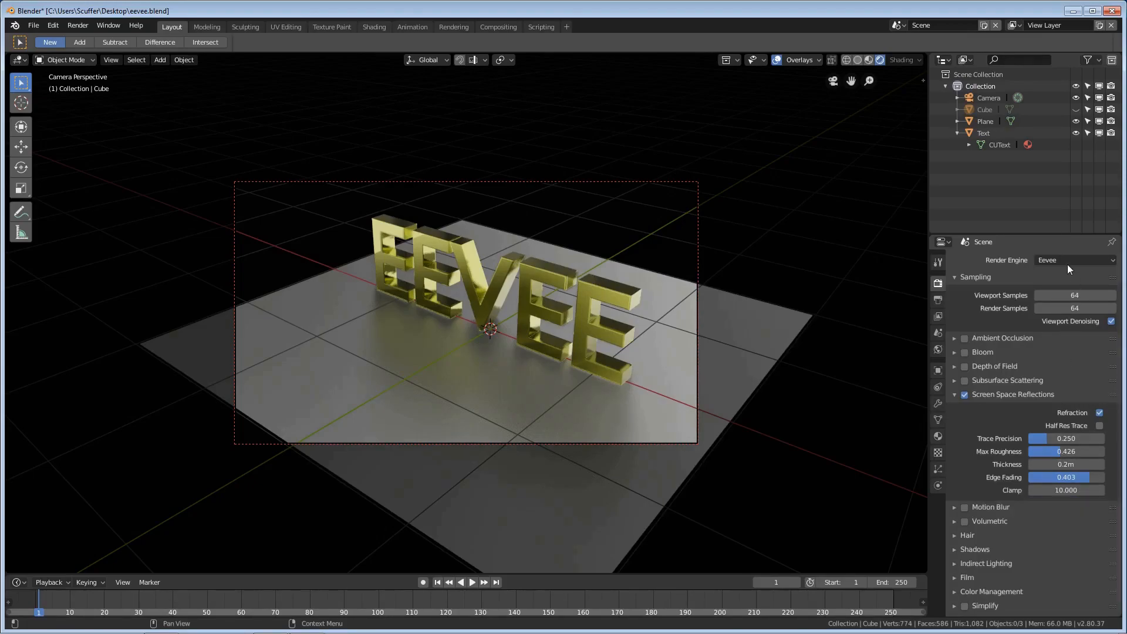
{"action": "left_click", "coordinate": [1071, 259]}
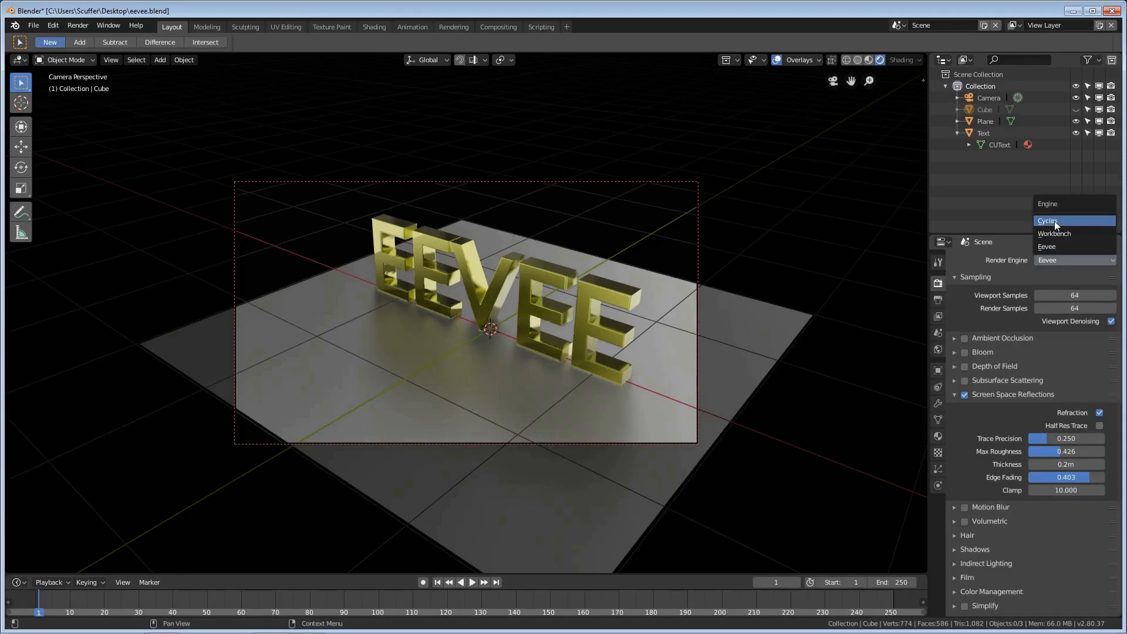
{"action": "left_click", "coordinate": [1047, 221]}
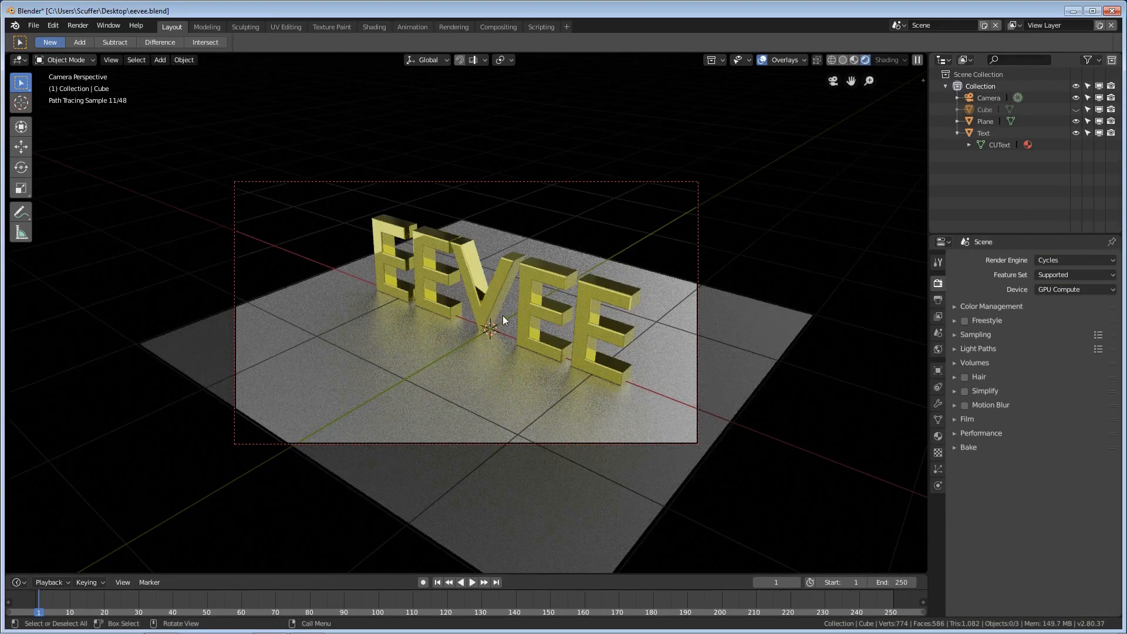
{"action": "left_click", "coordinate": [1071, 259]}
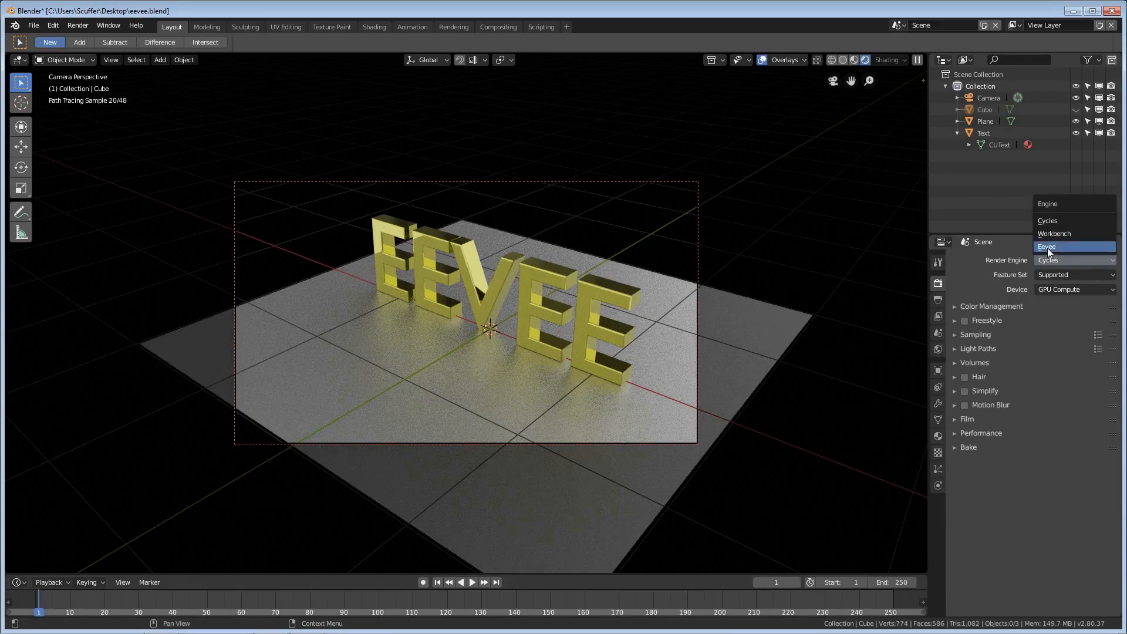
{"action": "left_click", "coordinate": [1047, 247]}
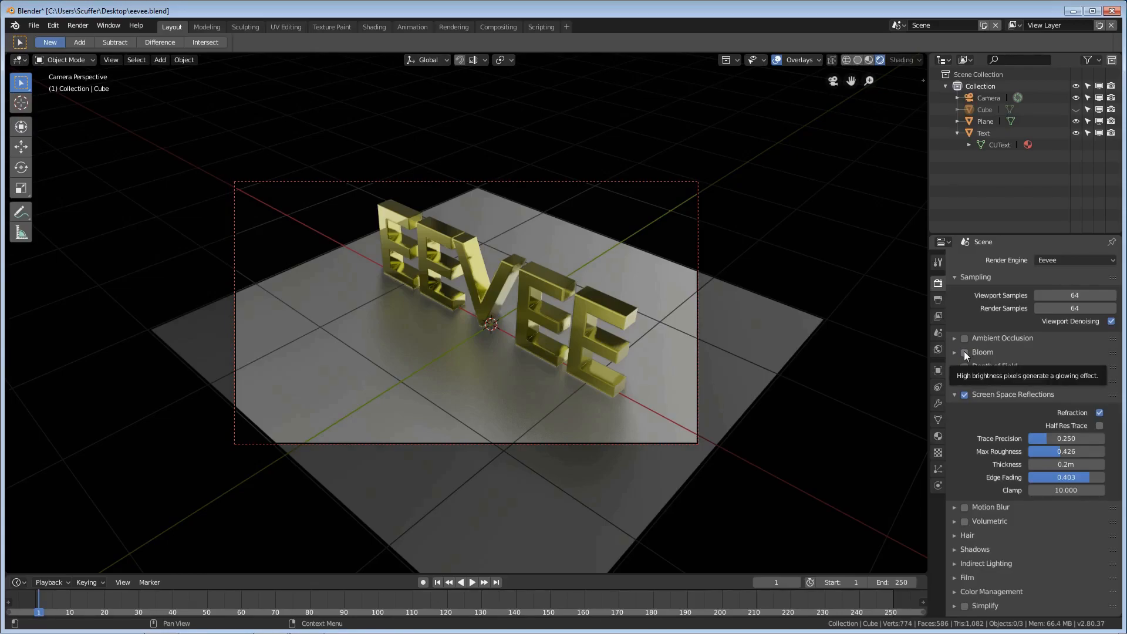
Enable Bloom with threshold about 1.54, knee 0.385 and radius lowered to about 3.9.
{"action": "left_click", "coordinate": [964, 352]}
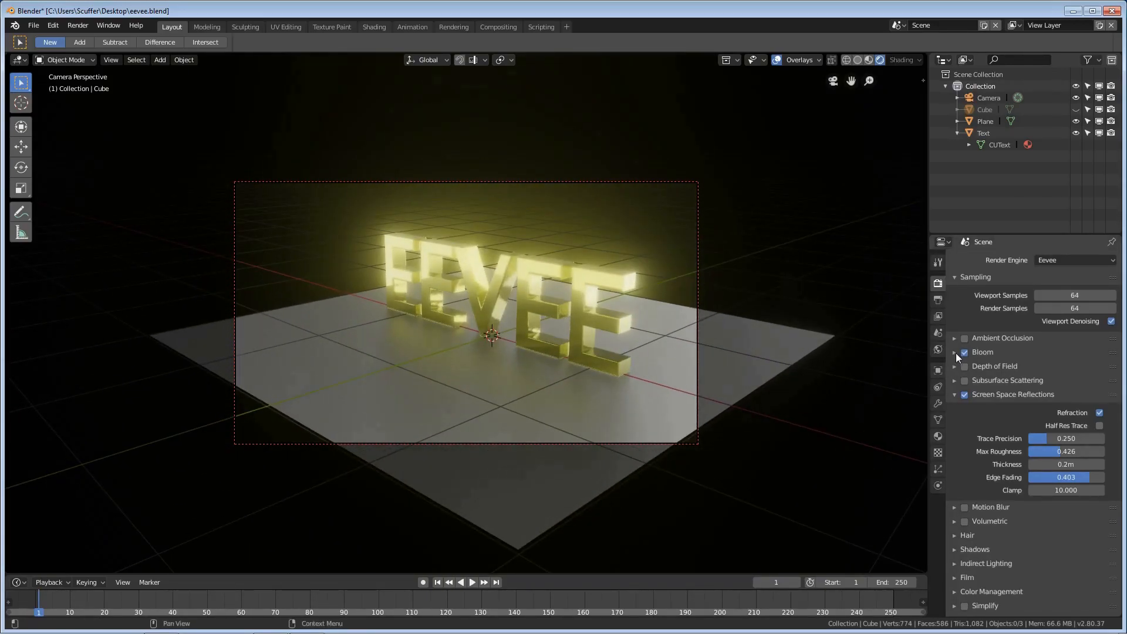
{"action": "left_click", "coordinate": [953, 352]}
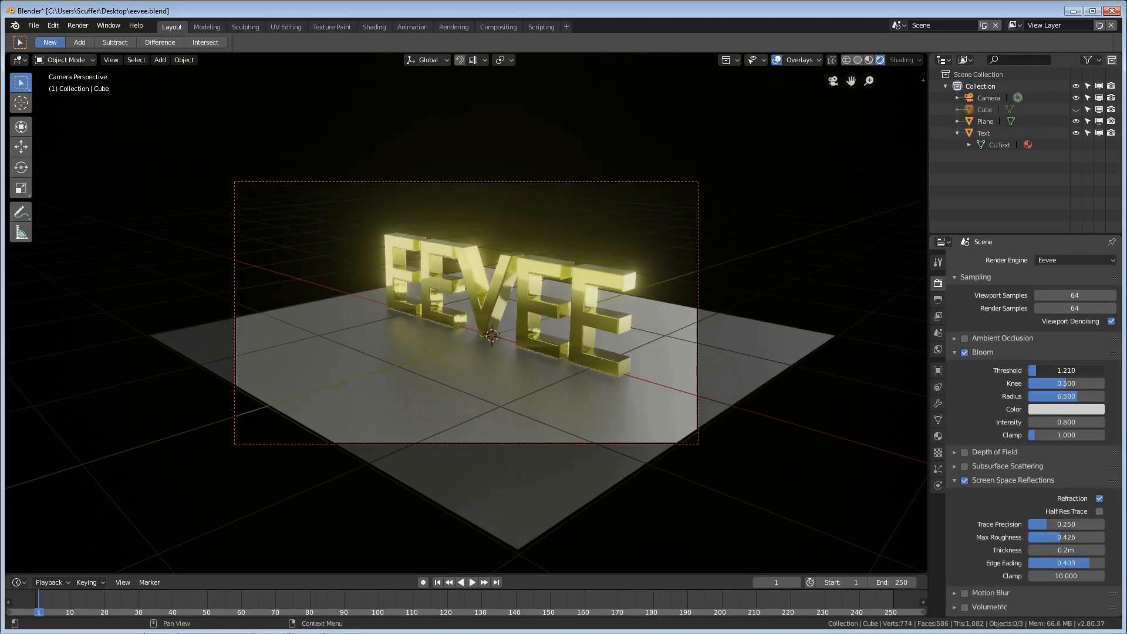
{"action": "left_click_drag", "start_coordinate": [1050, 370], "coordinate": [1071, 370]}
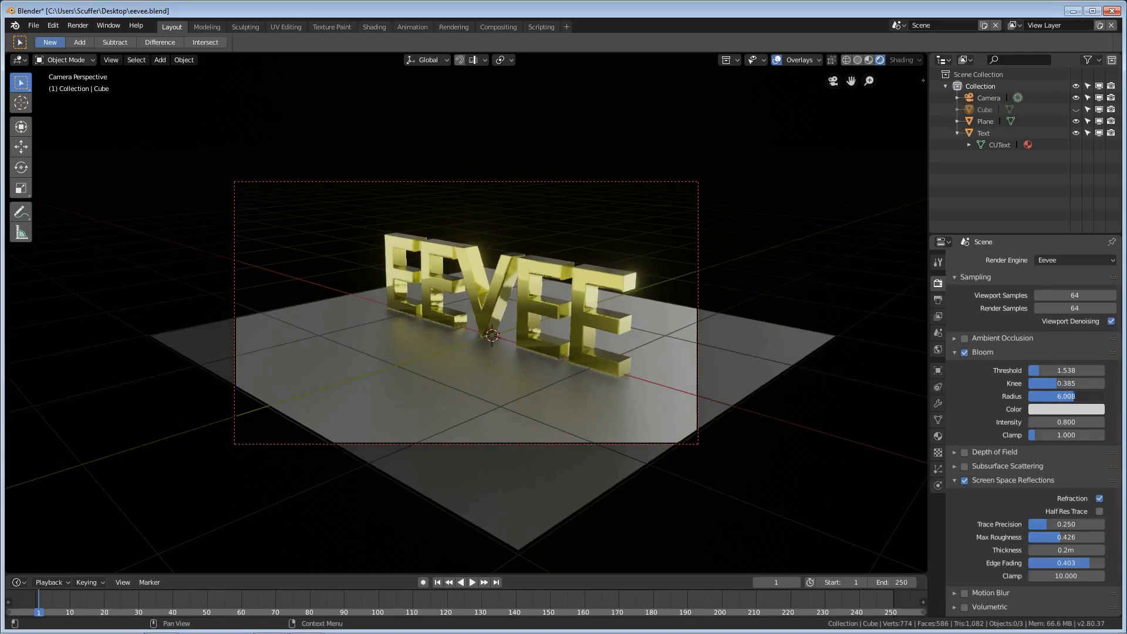
{"action": "left_click_drag", "start_coordinate": [1077, 396], "coordinate": [1049, 396]}
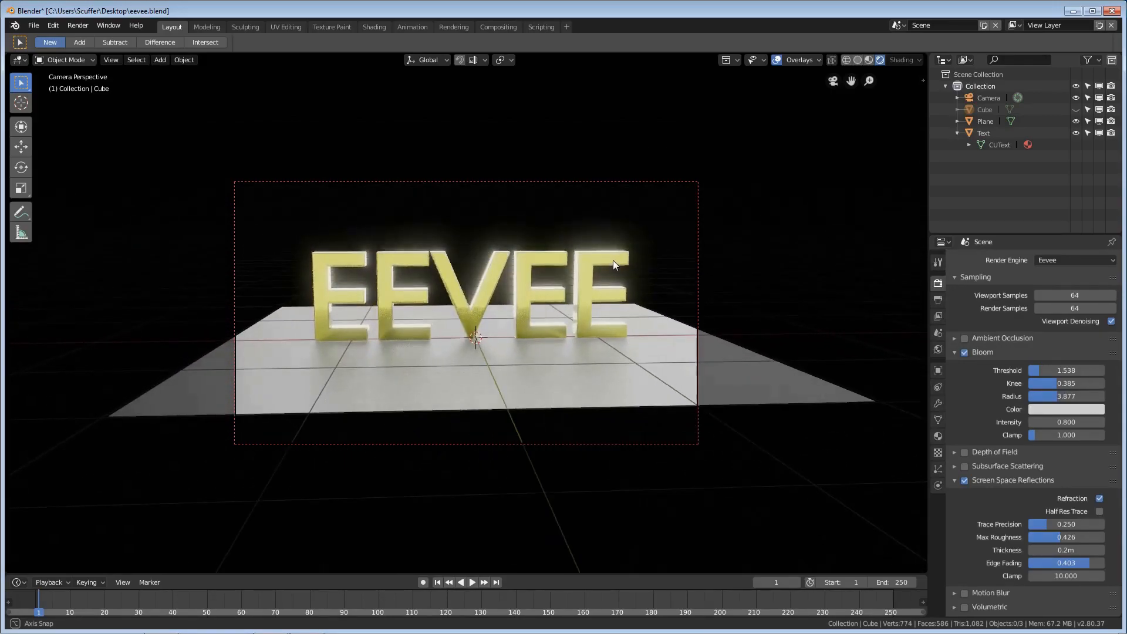
Orbit to an angled view showing the glowing white panel in front of the letters.
{"action": "left_click_drag", "start_coordinate": [614, 264], "coordinate": [556, 283]}
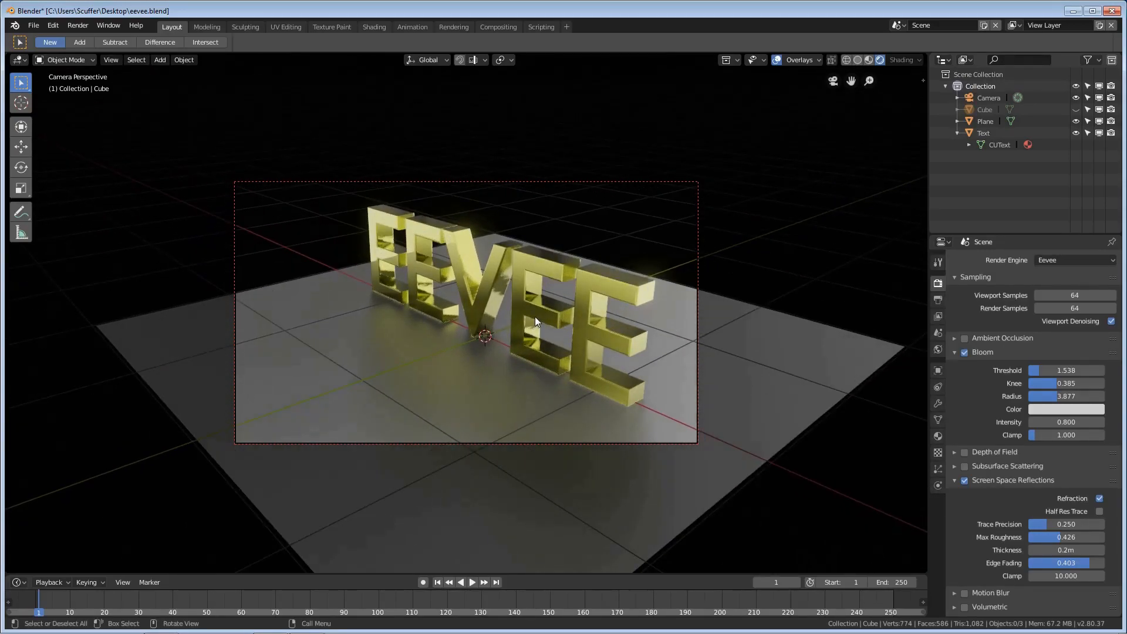
{"action": "left_click_drag", "start_coordinate": [535, 322], "coordinate": [542, 321]}
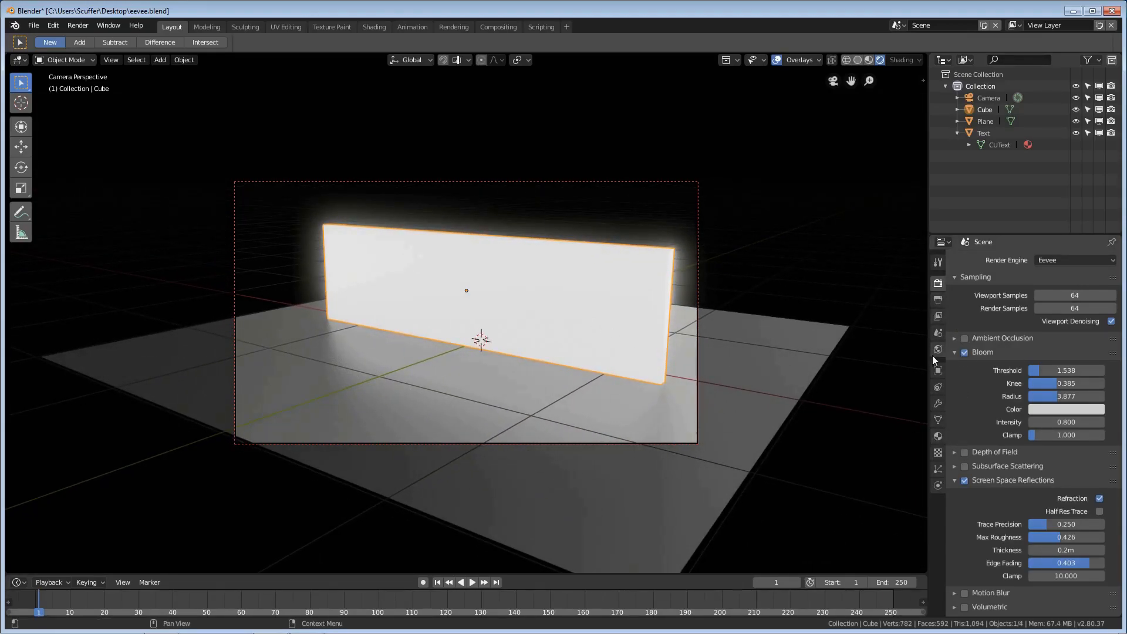
In the panel's Principled BSDF material, lower Roughness from 0.5 to about 0.04.
{"action": "left_click", "coordinate": [937, 436]}
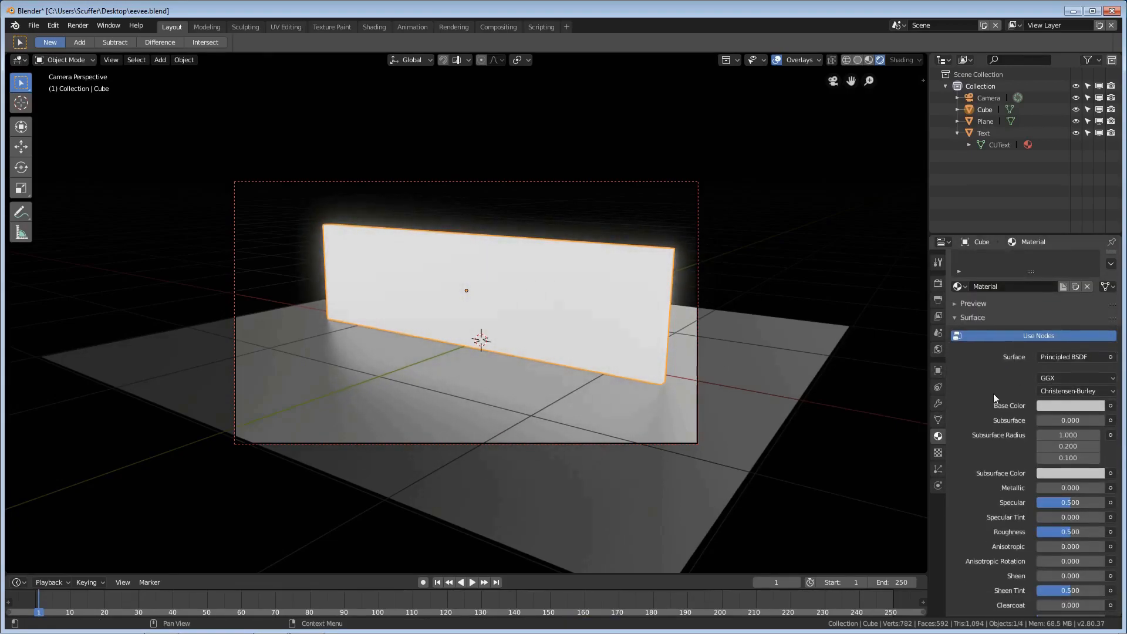
{"action": "scroll", "scroll_direction": "down", "scroll_amount": 3}
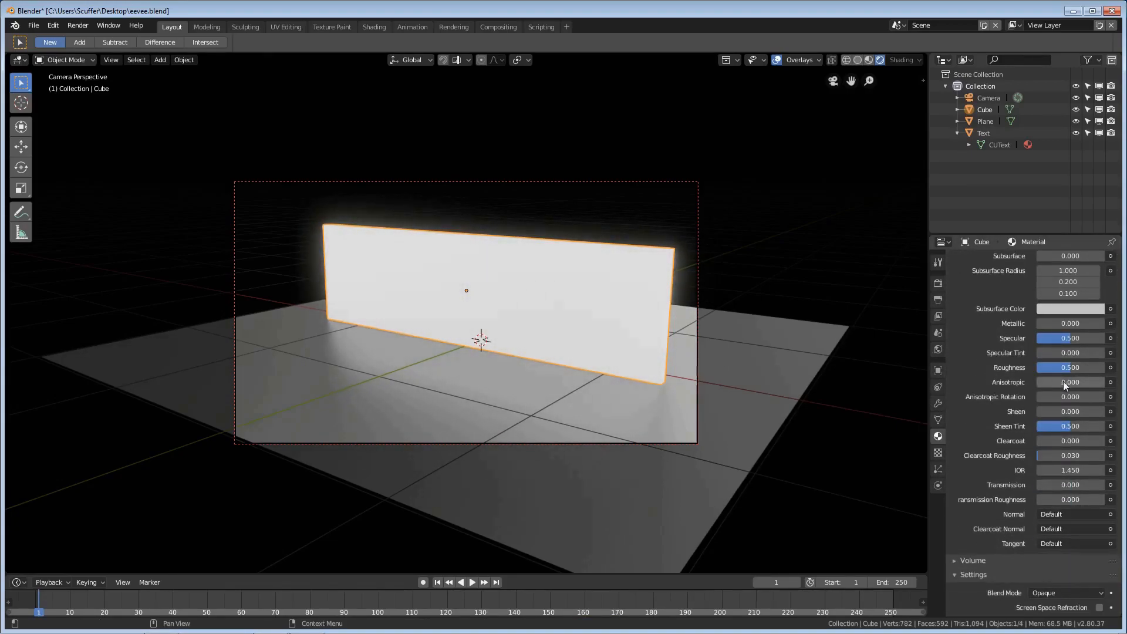
{"action": "left_click_drag", "start_coordinate": [1071, 367], "coordinate": [1039, 367]}
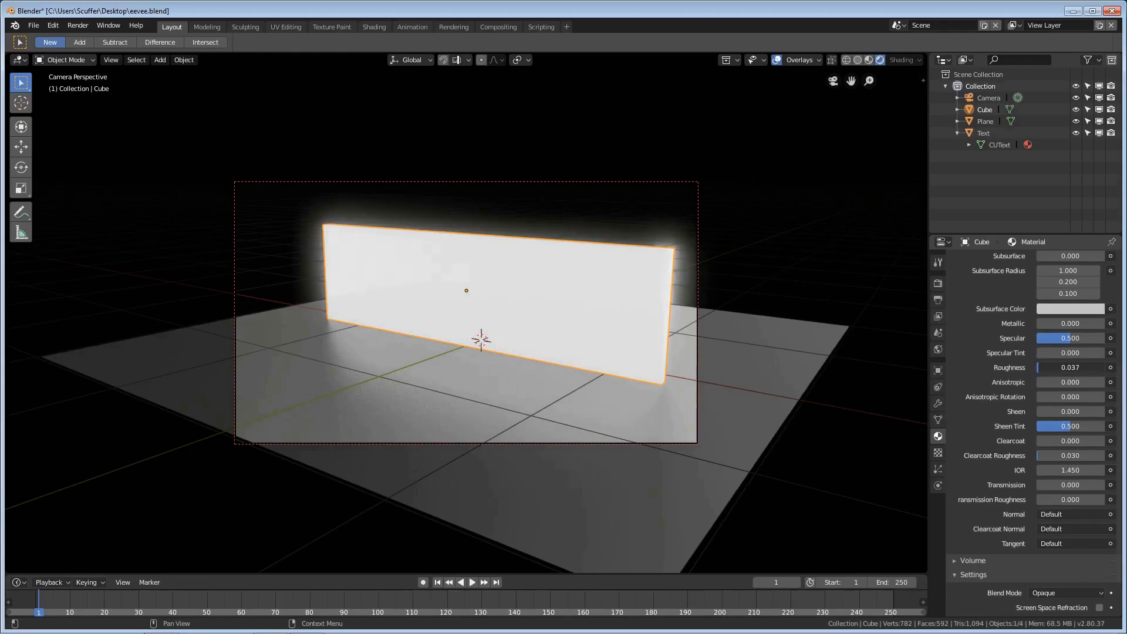
{"action": "mouse_move", "coordinate": [1039, 490]}
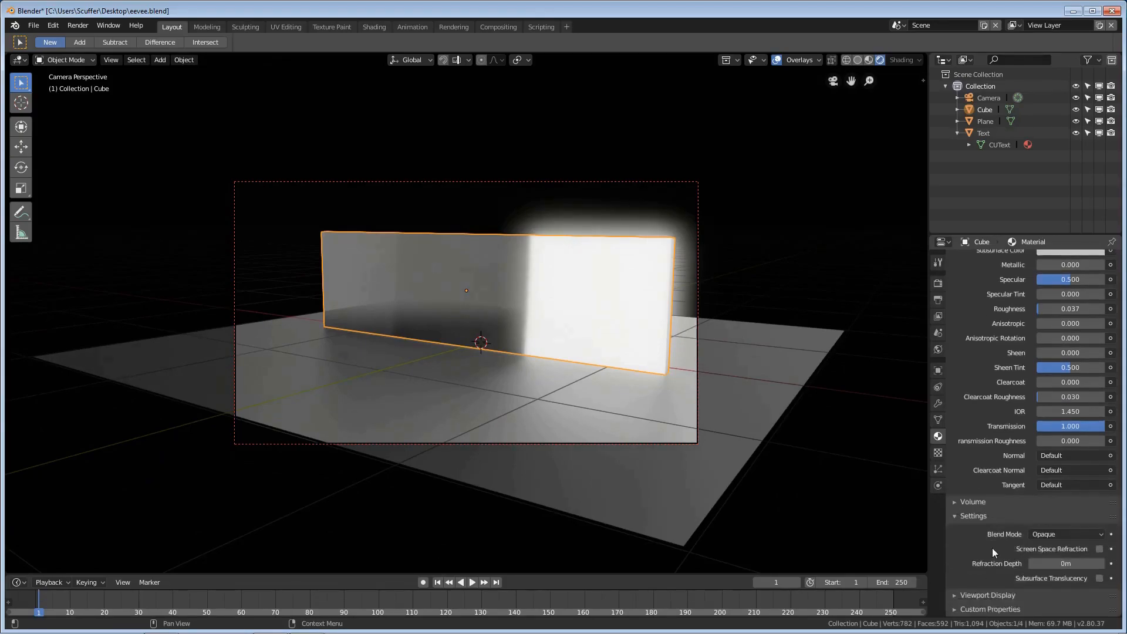
Enable Screen Space Refraction on the panel material so the letters show through the glass.
{"action": "left_click", "coordinate": [1101, 549]}
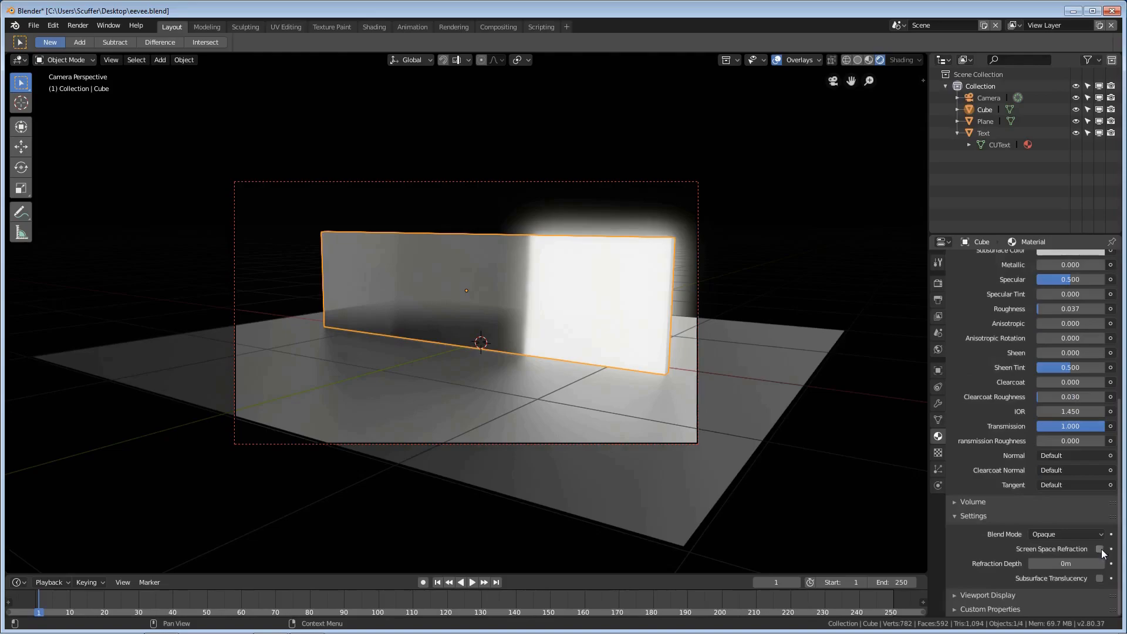
{"action": "left_click", "coordinate": [1100, 550]}
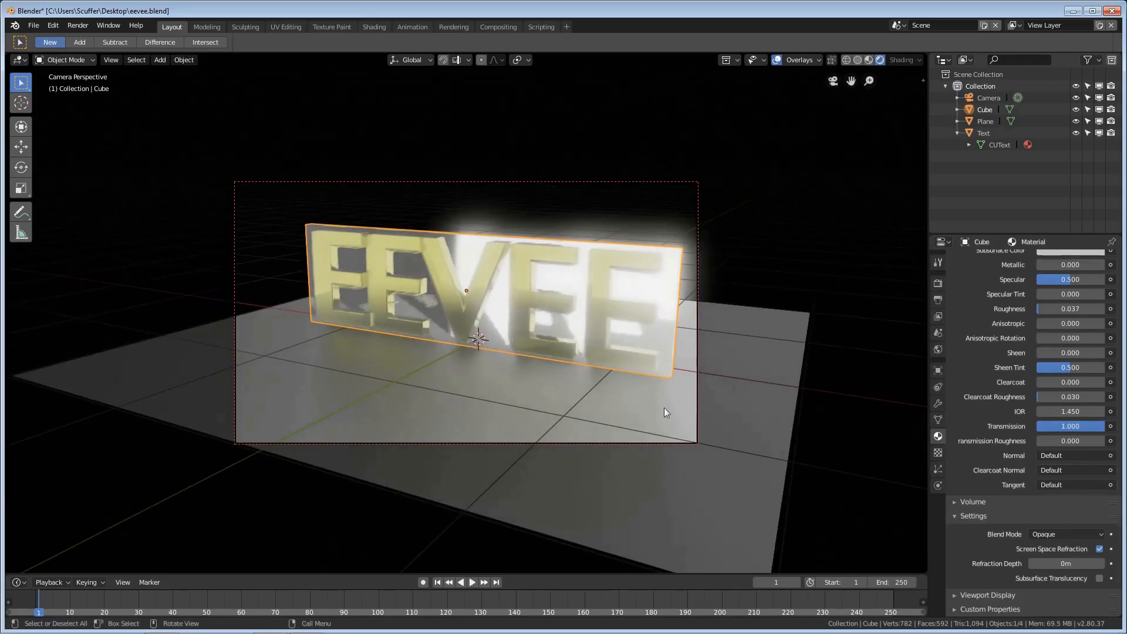
{"action": "mouse_move", "coordinate": [937, 282]}
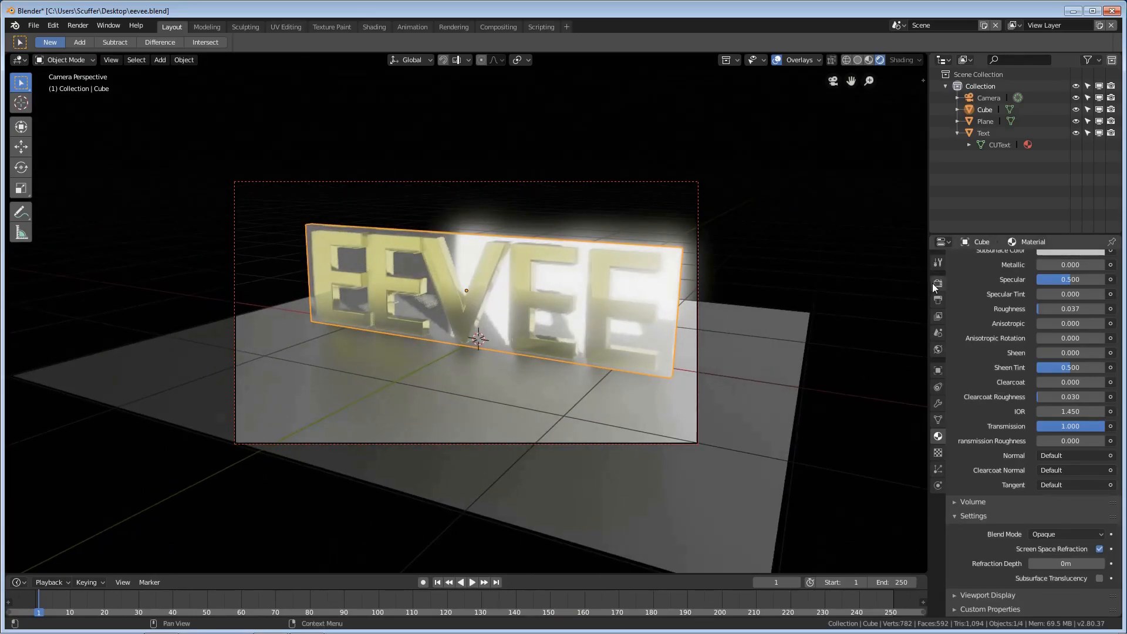
{"action": "left_click", "coordinate": [937, 283]}
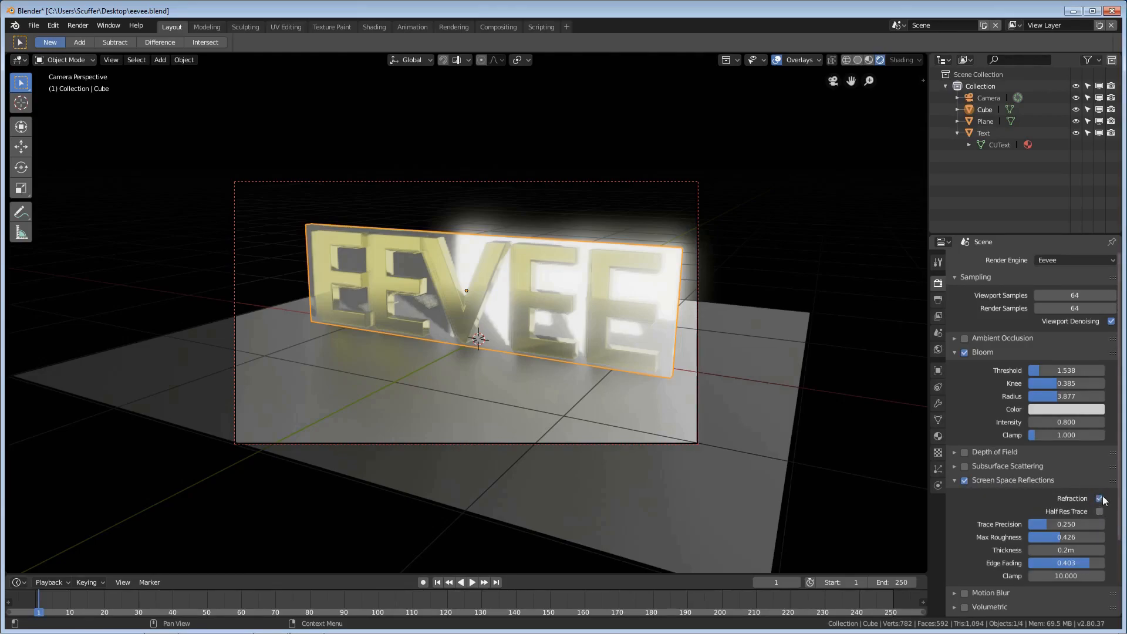
Toggle scene-wide Refraction off and on to confirm it makes the panel see-through.
{"action": "left_click", "coordinate": [1098, 498]}
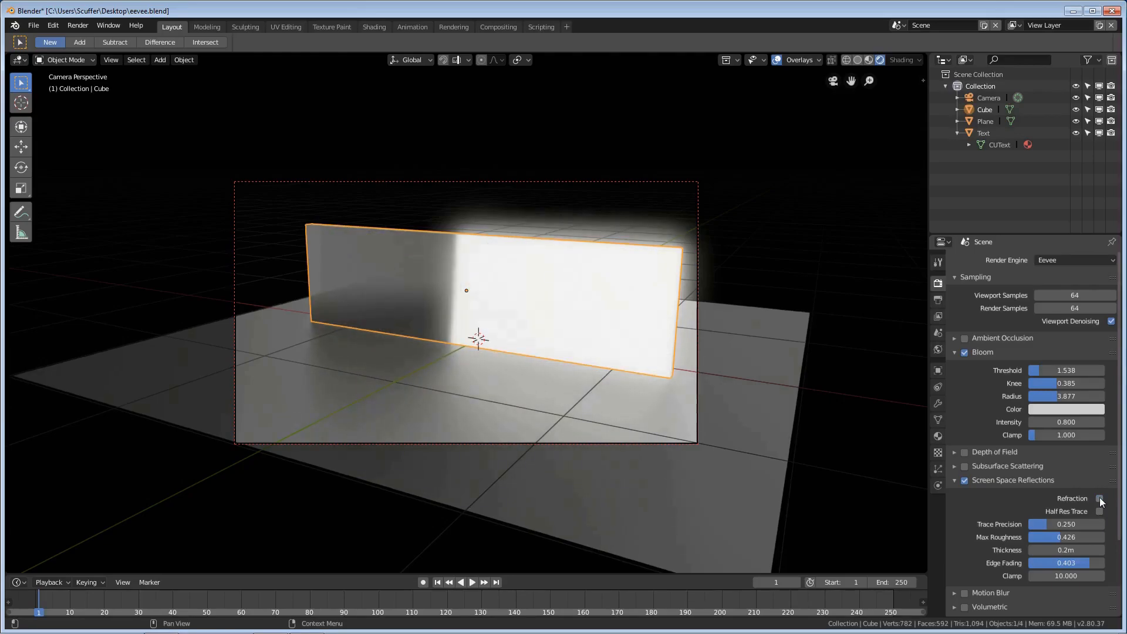
{"action": "left_click", "coordinate": [1099, 497]}
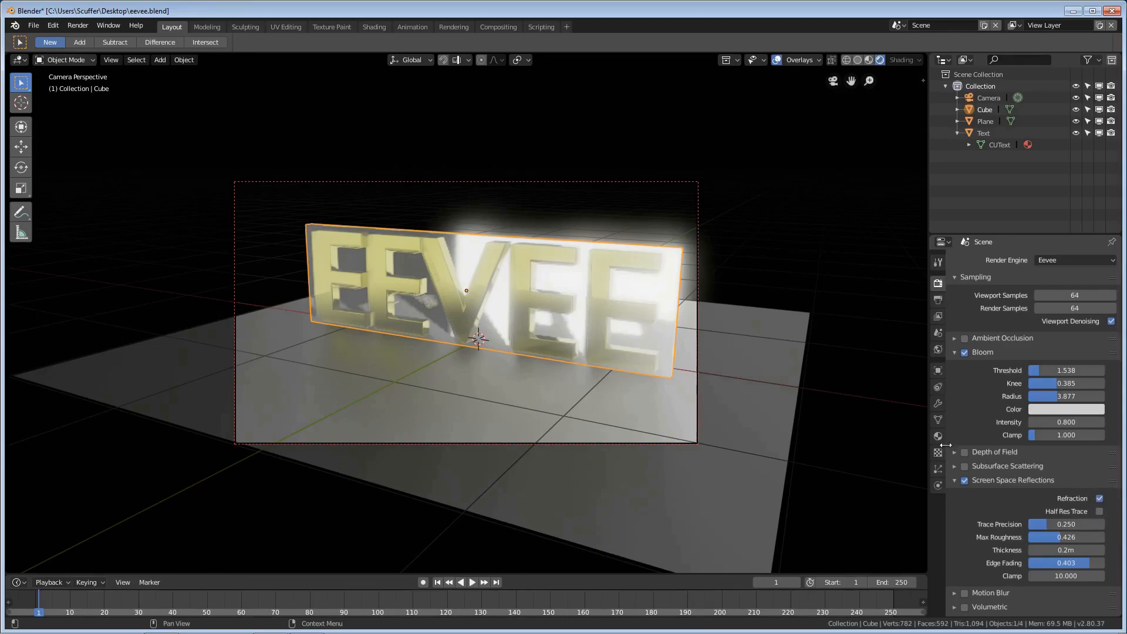
{"action": "left_click", "coordinate": [937, 435]}
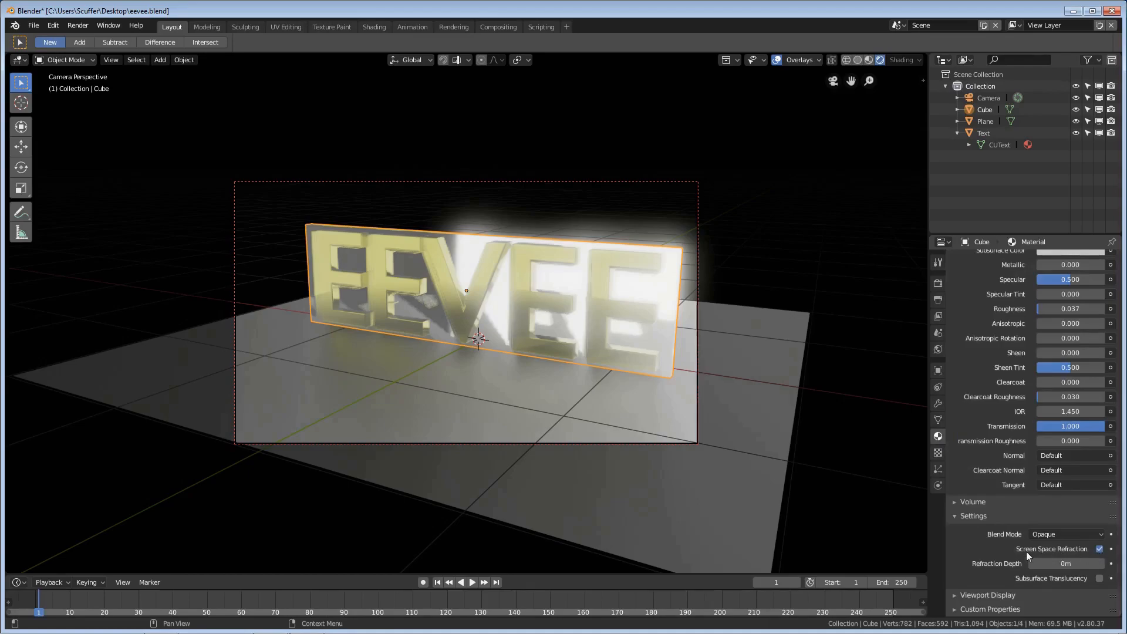
{"action": "mouse_move", "coordinate": [1019, 497]}
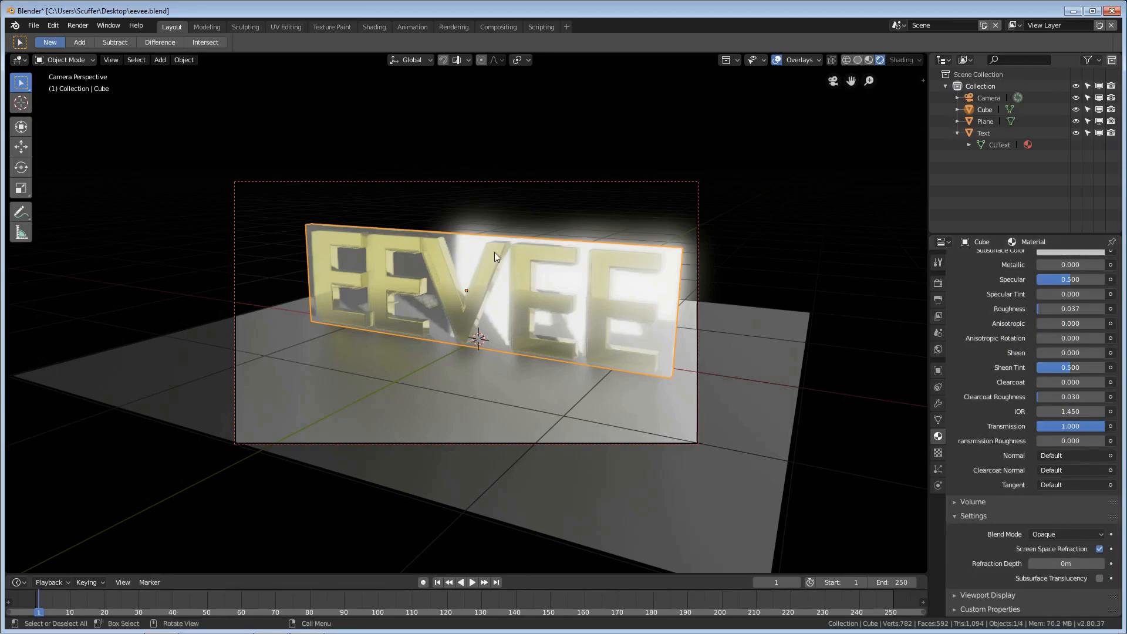
{"action": "left_click_drag", "start_coordinate": [496, 258], "coordinate": [504, 298]}
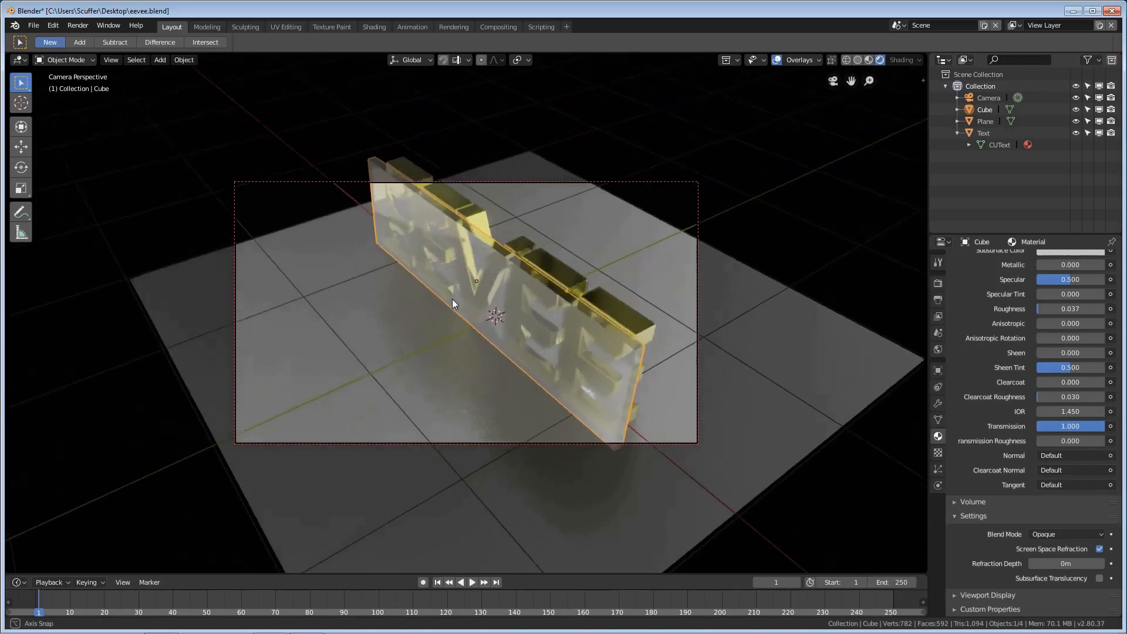
{"action": "left_click_drag", "start_coordinate": [454, 302], "coordinate": [475, 290]}
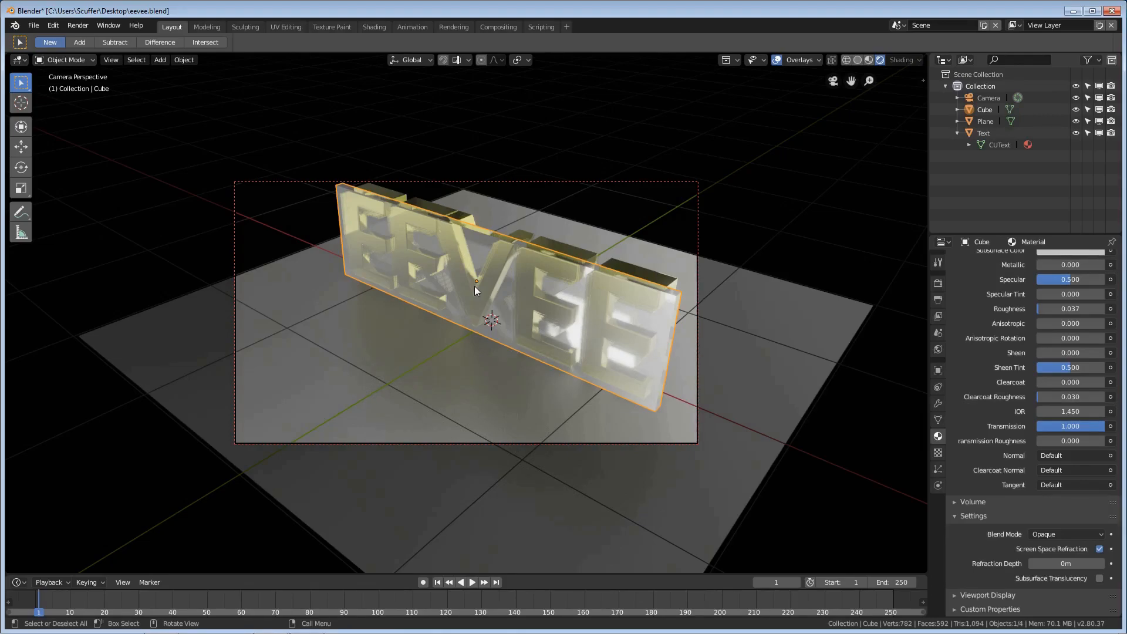
{"action": "mouse_move", "coordinate": [537, 279]}
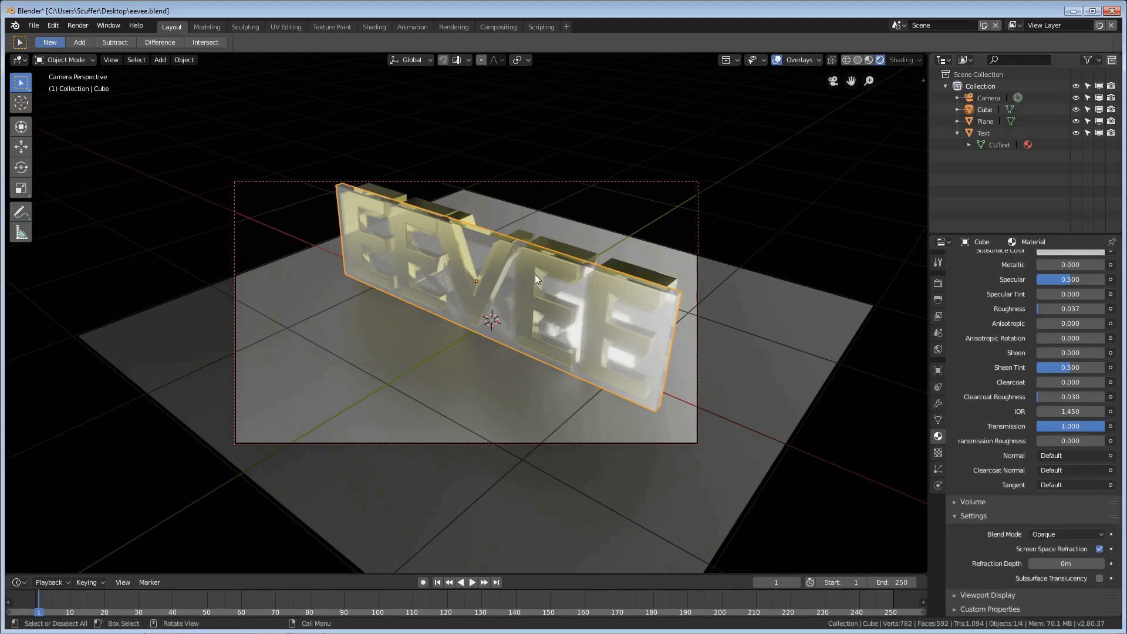